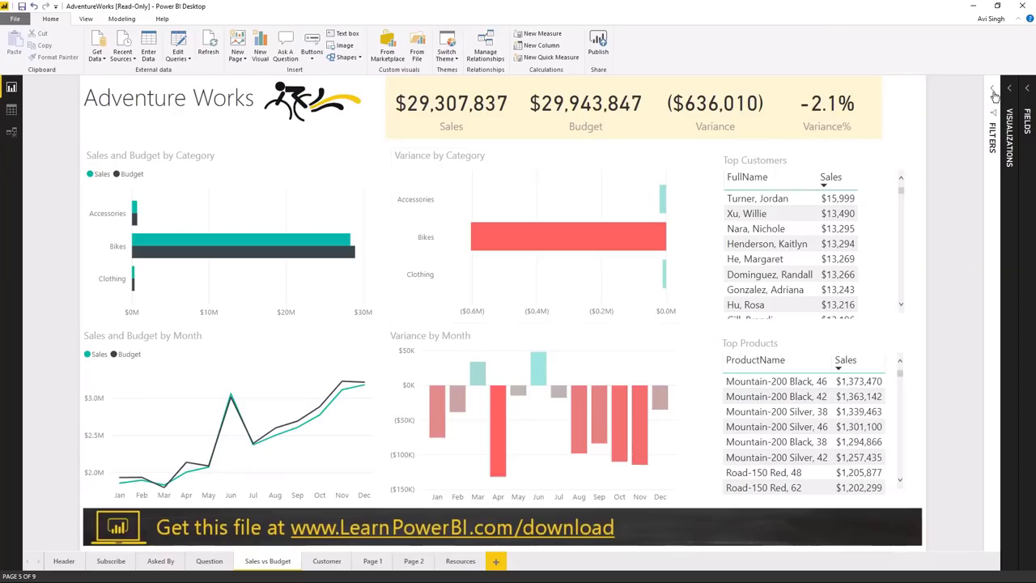
Show the Sales and Budget by Category chart's visual-level filters in the Filters pane
click(992, 88)
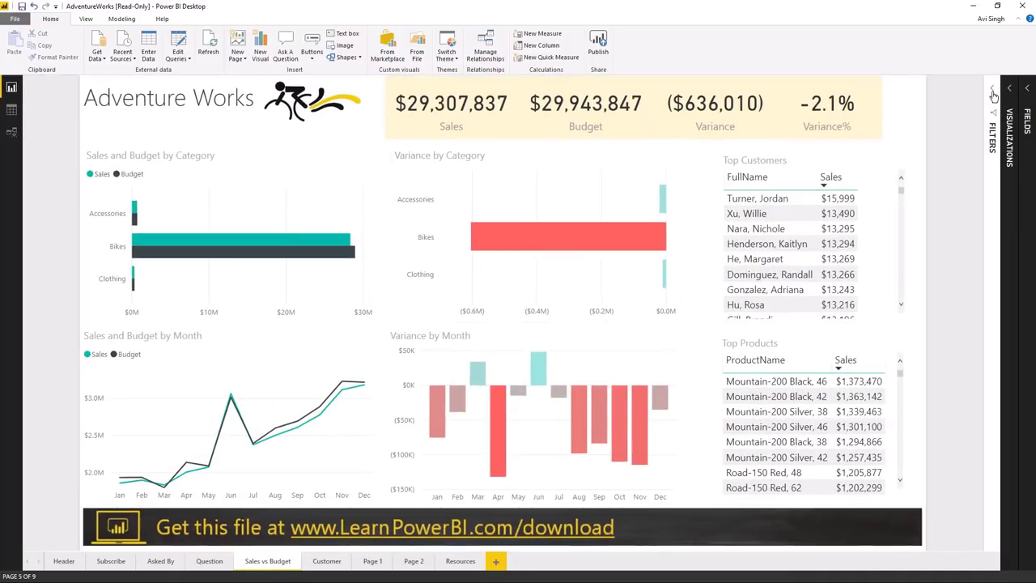
click(994, 89)
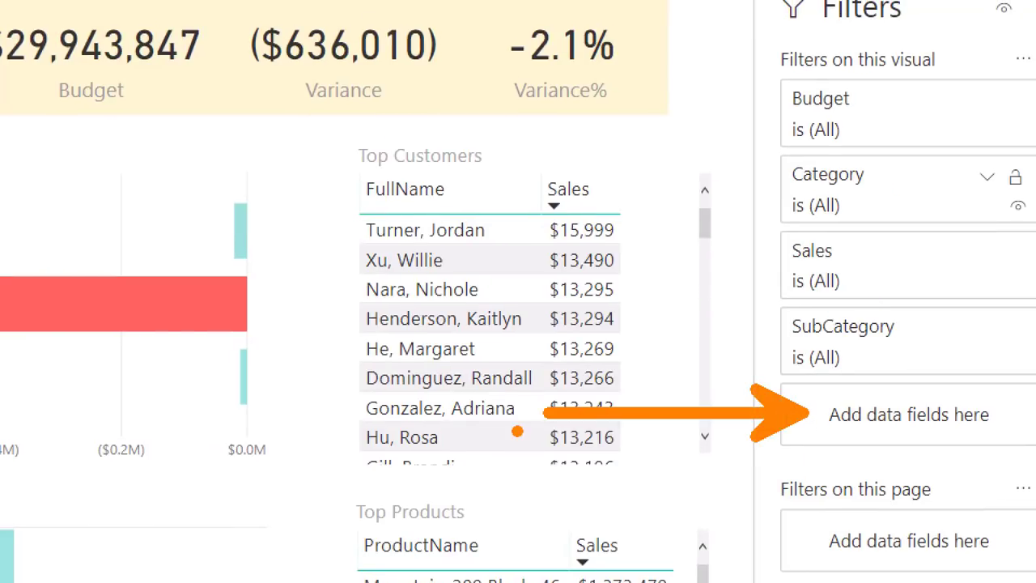
mouse_move(653, 281)
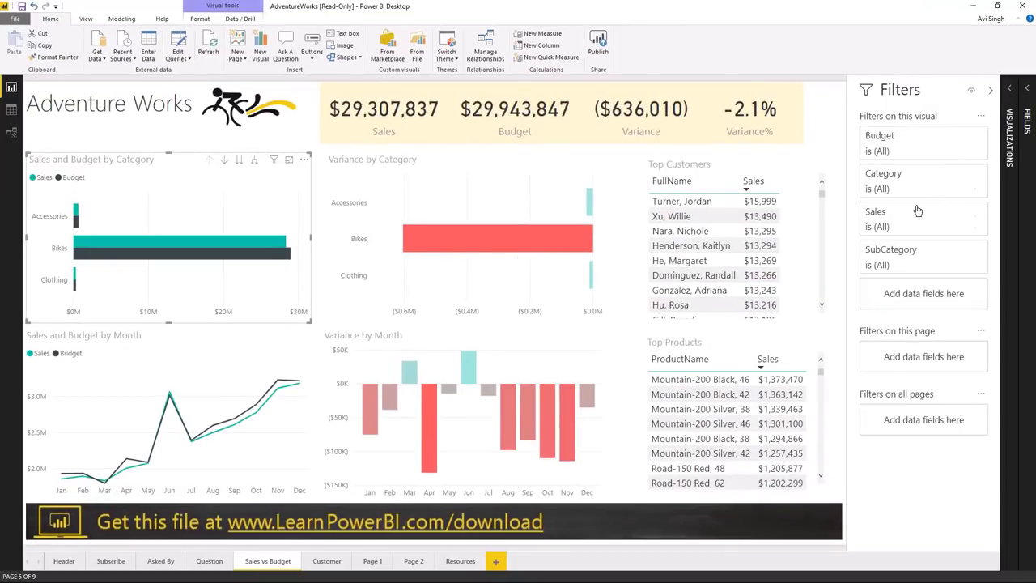
mouse_move(918, 211)
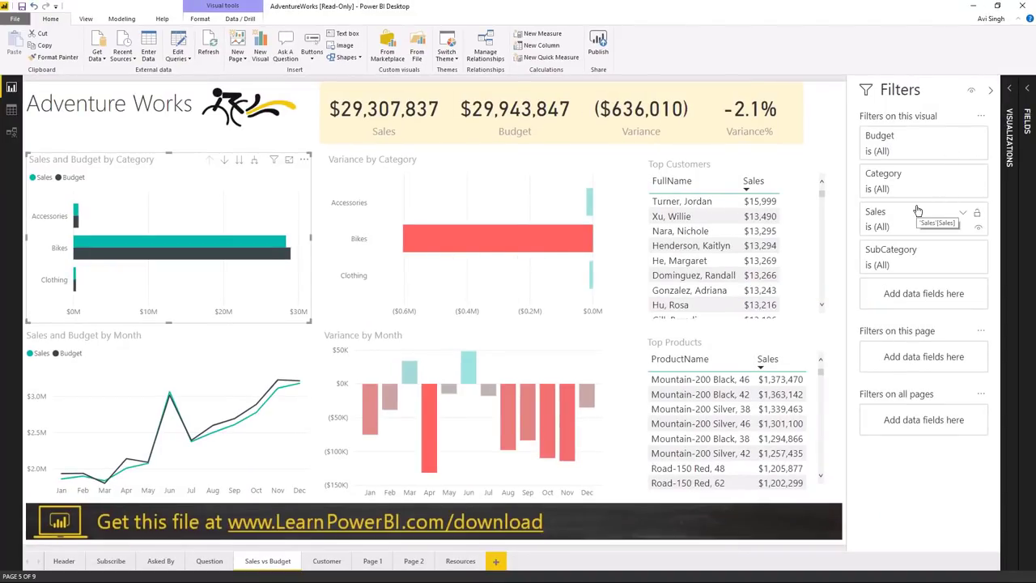
mouse_move(929, 227)
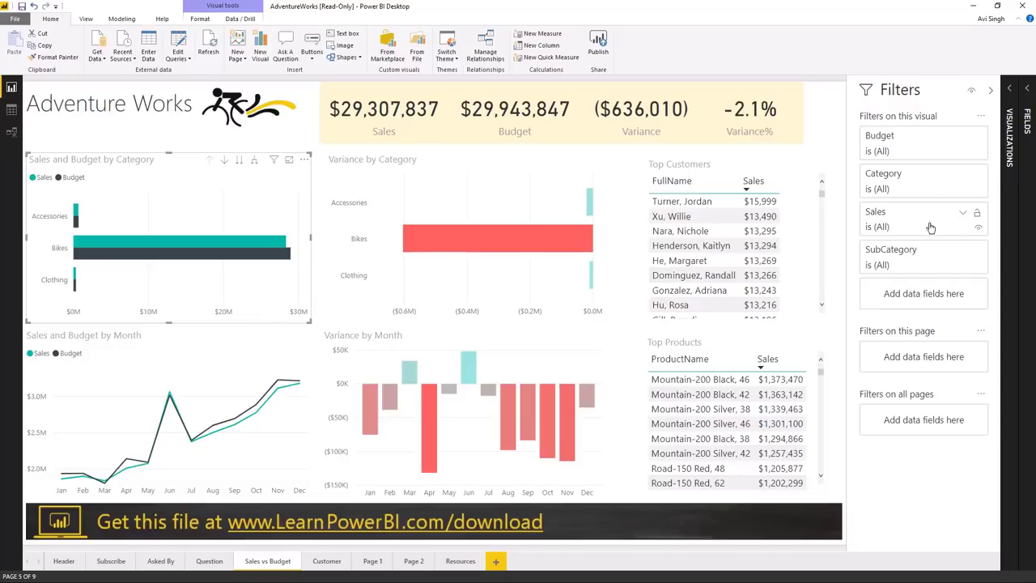
mouse_move(915, 216)
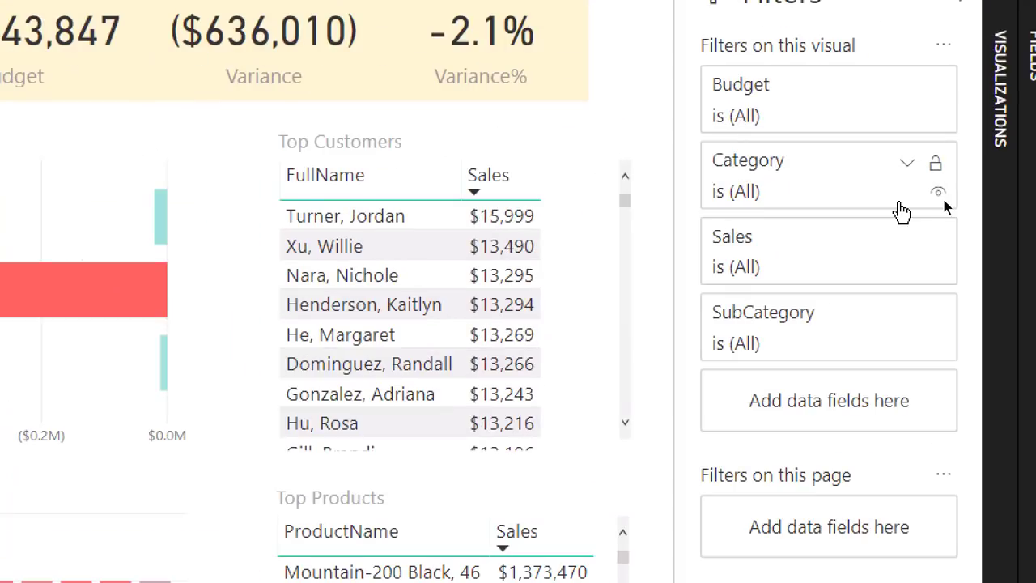
mouse_move(777, 183)
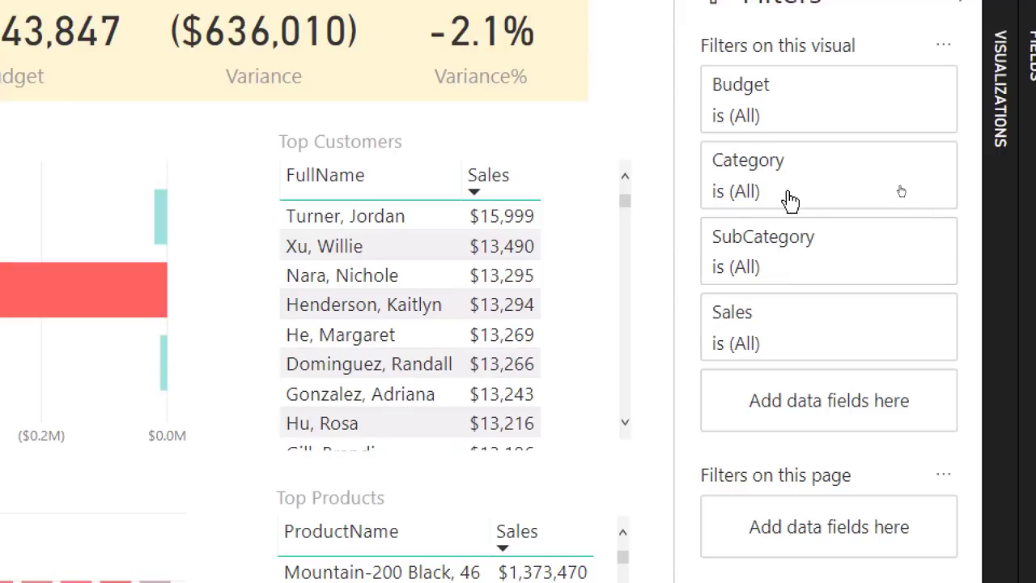
mouse_move(777, 243)
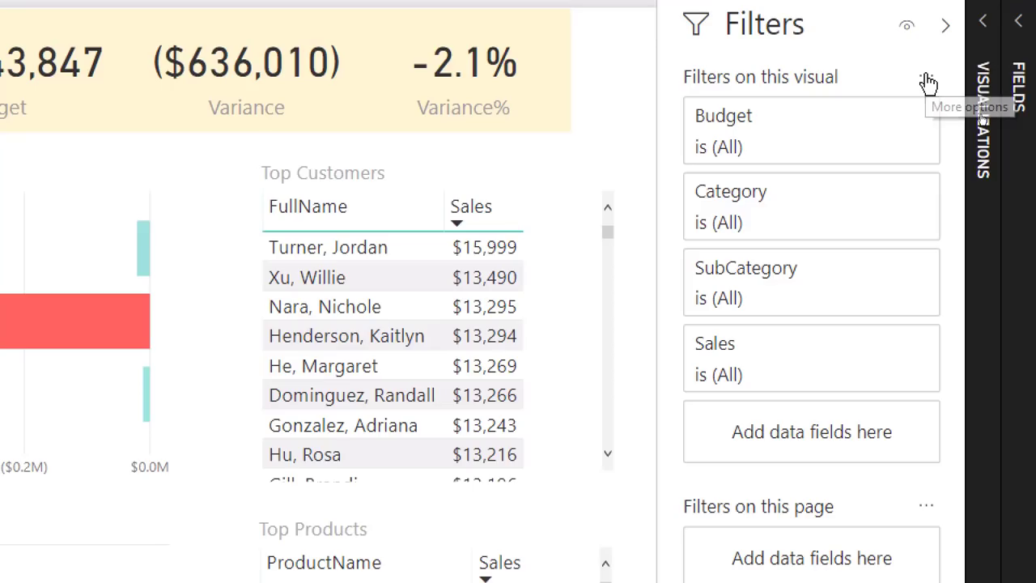
click(926, 83)
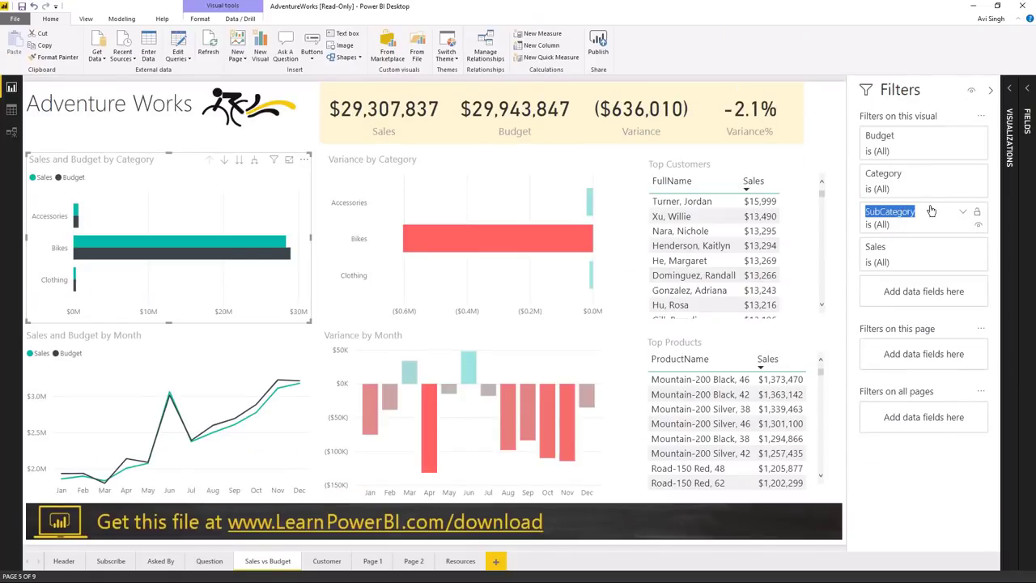
click(891, 212)
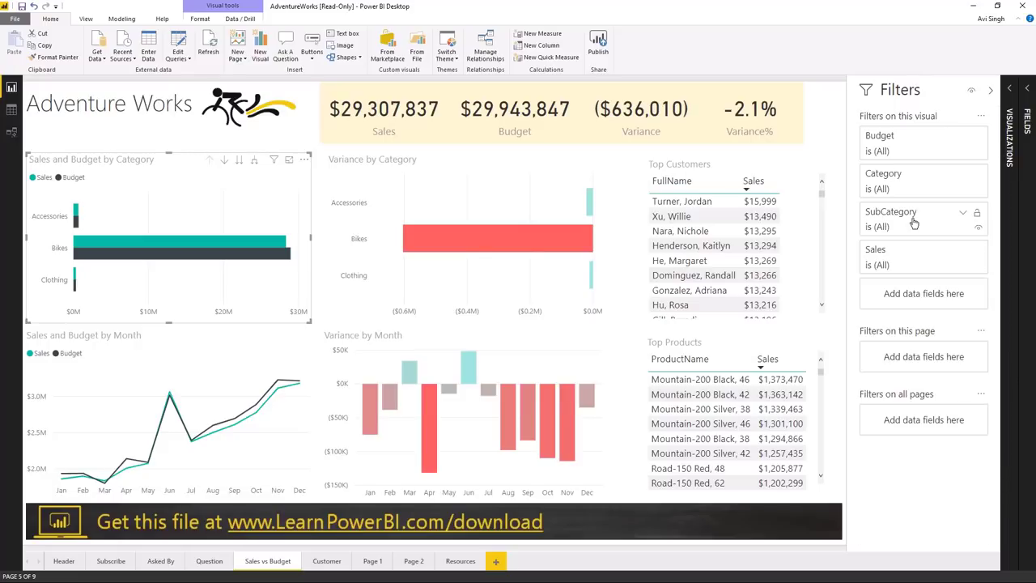
mouse_move(907, 225)
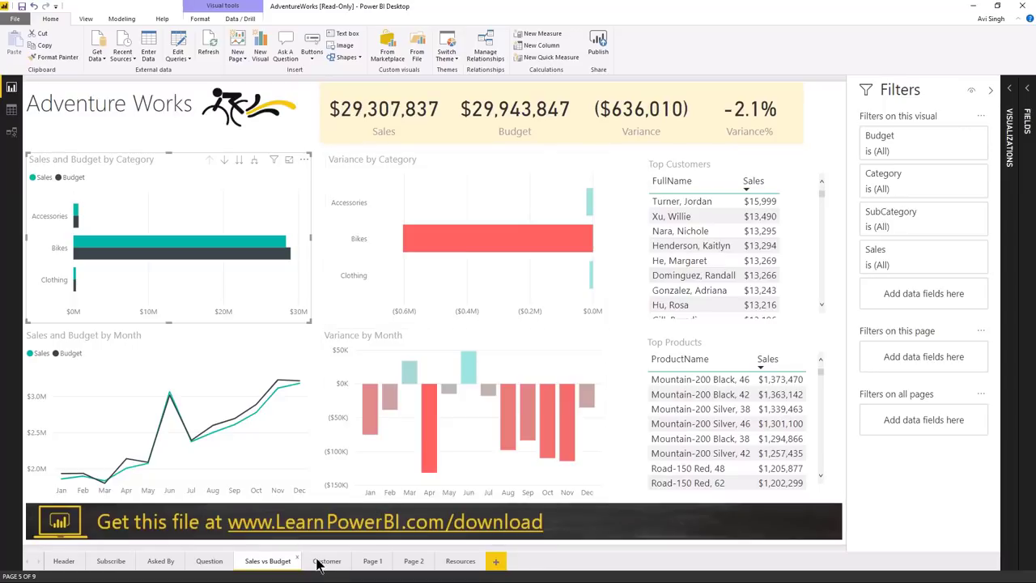
Switch to the Customer report page
click(327, 560)
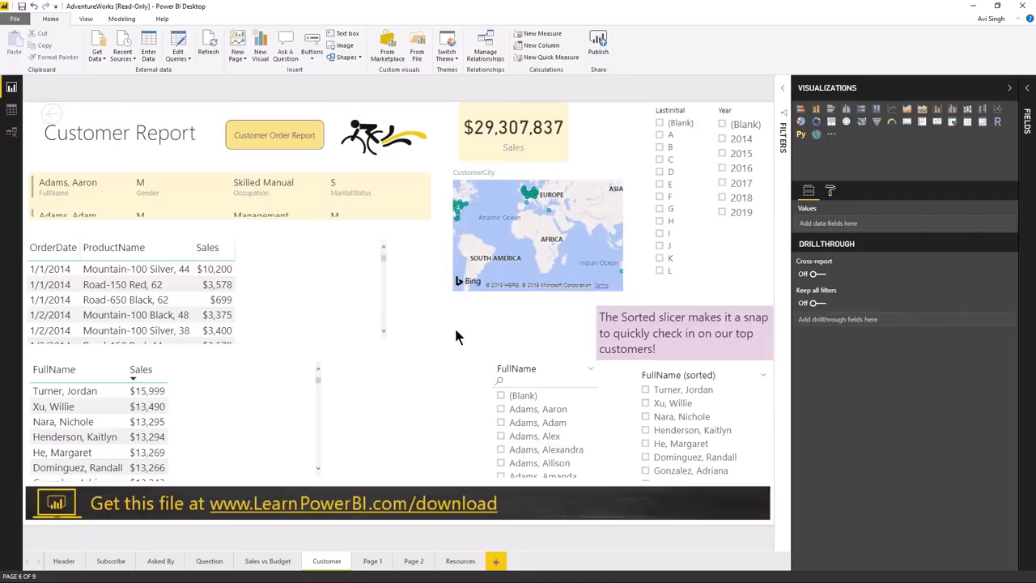
mouse_move(782, 316)
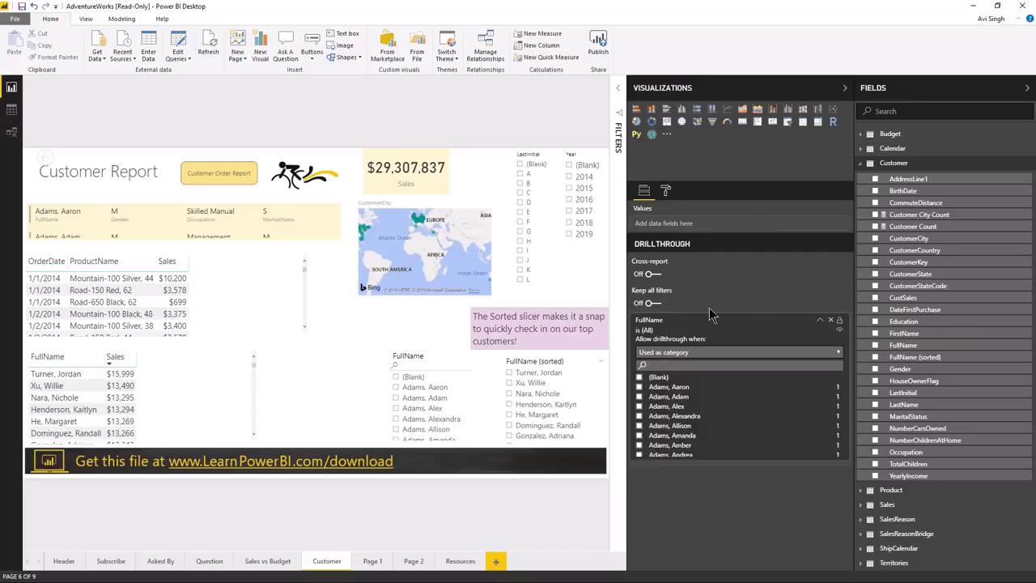
mouse_move(859, 277)
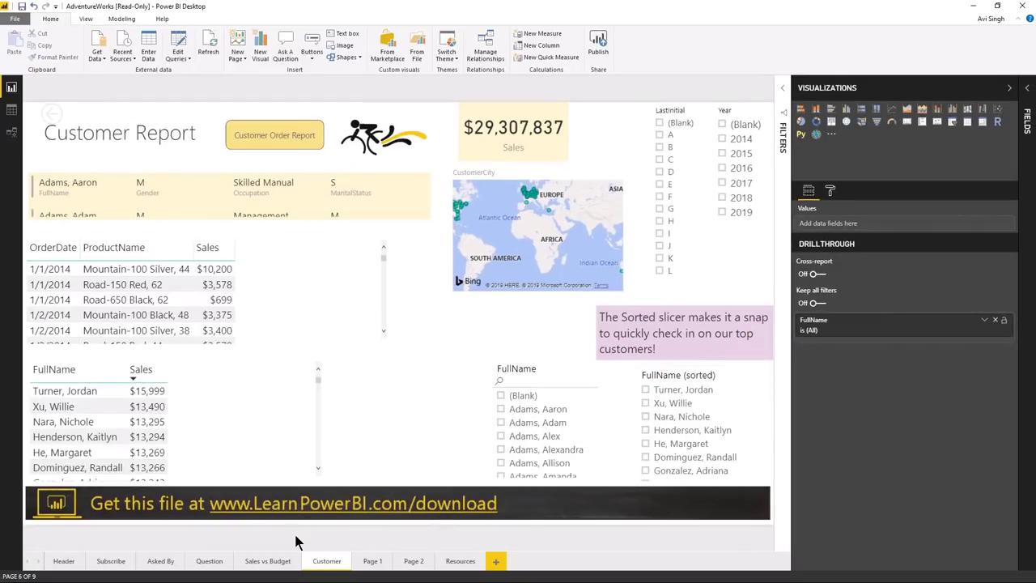
Return to Sales vs Budget and open the action menu on a Top Customers name
click(268, 560)
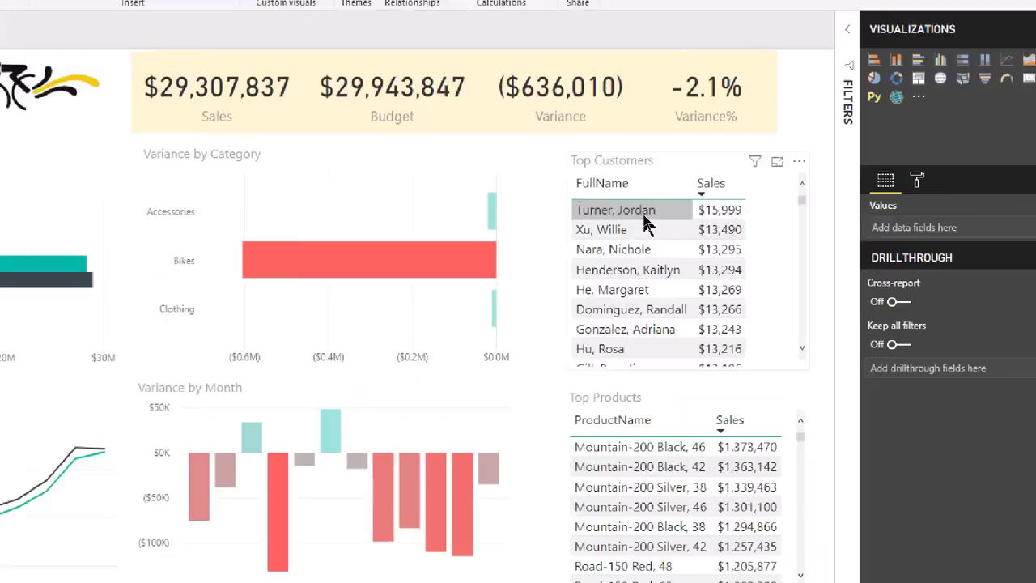
right_click(616, 210)
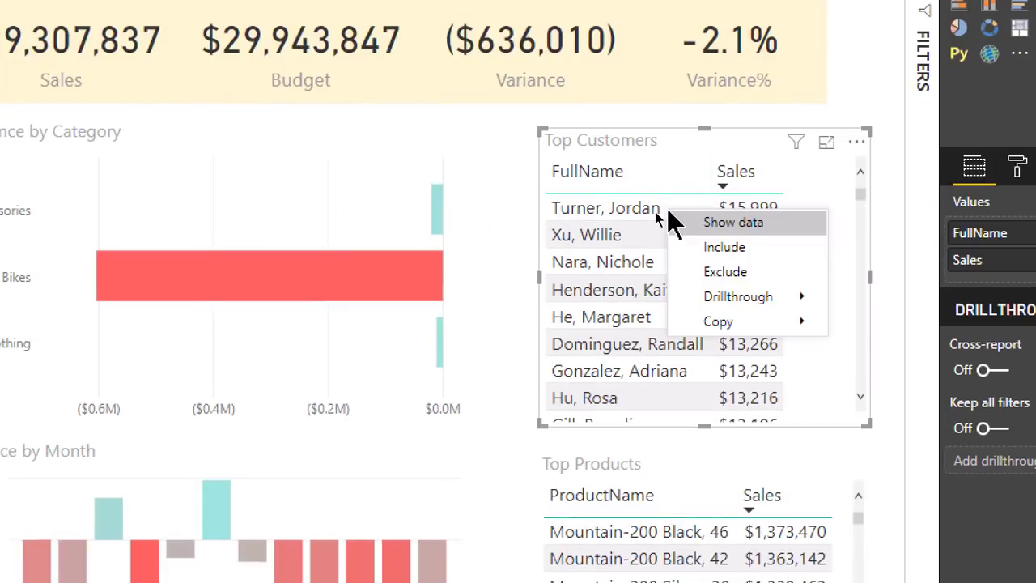
mouse_move(738, 296)
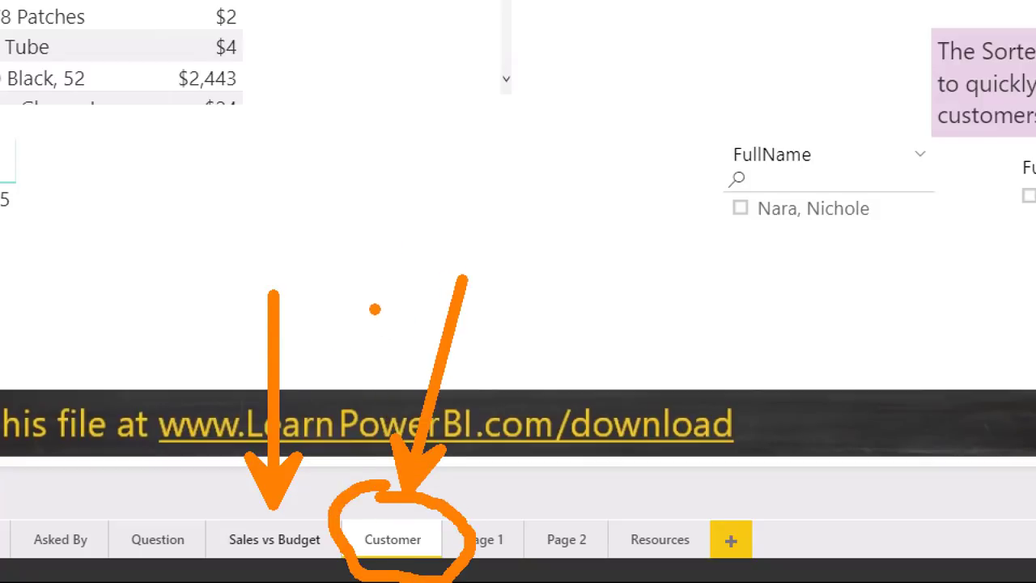
click(393, 540)
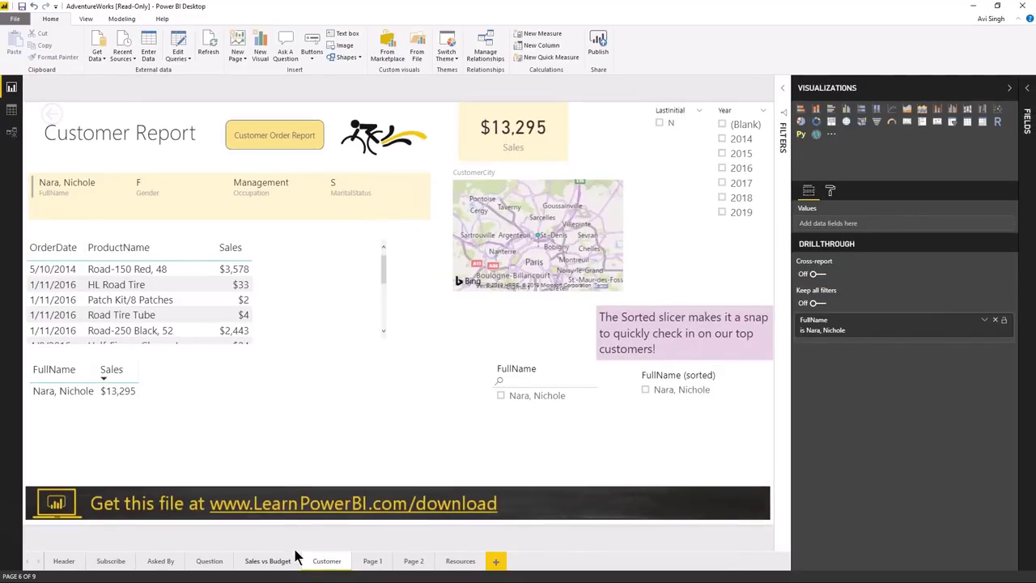
click(267, 560)
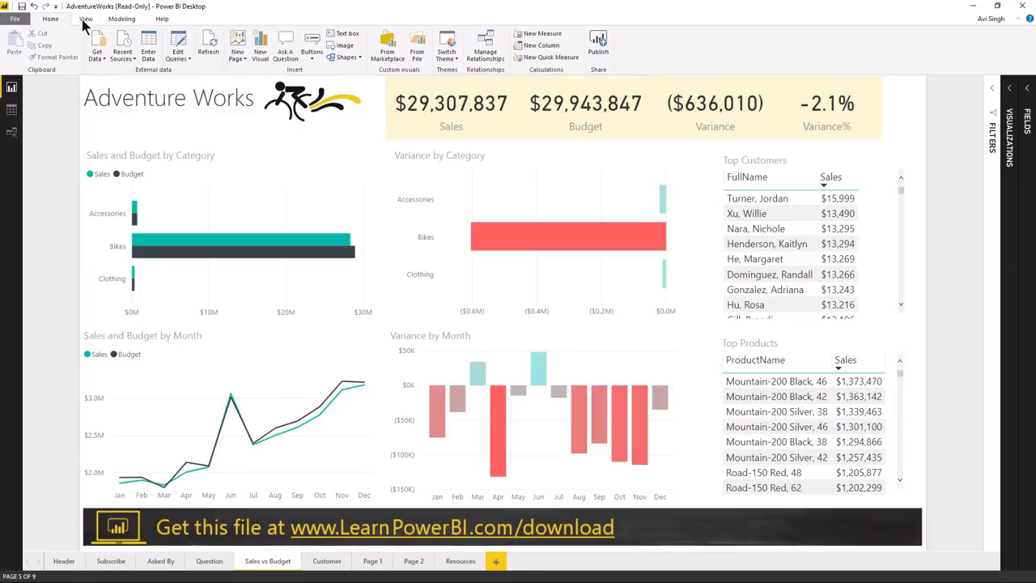
Open Performance Analyzer and start recording visual load timings
click(86, 19)
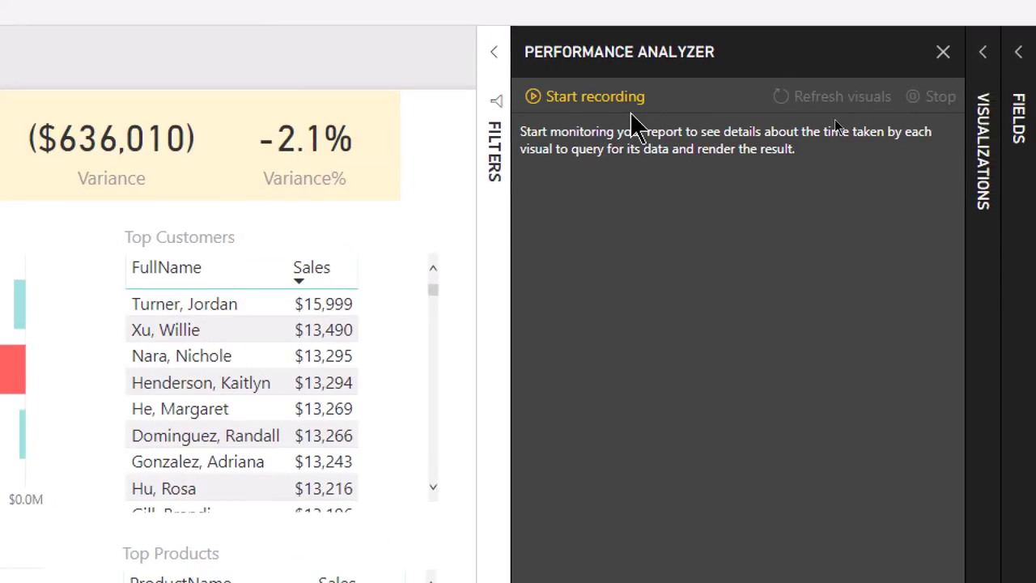
mouse_move(595, 105)
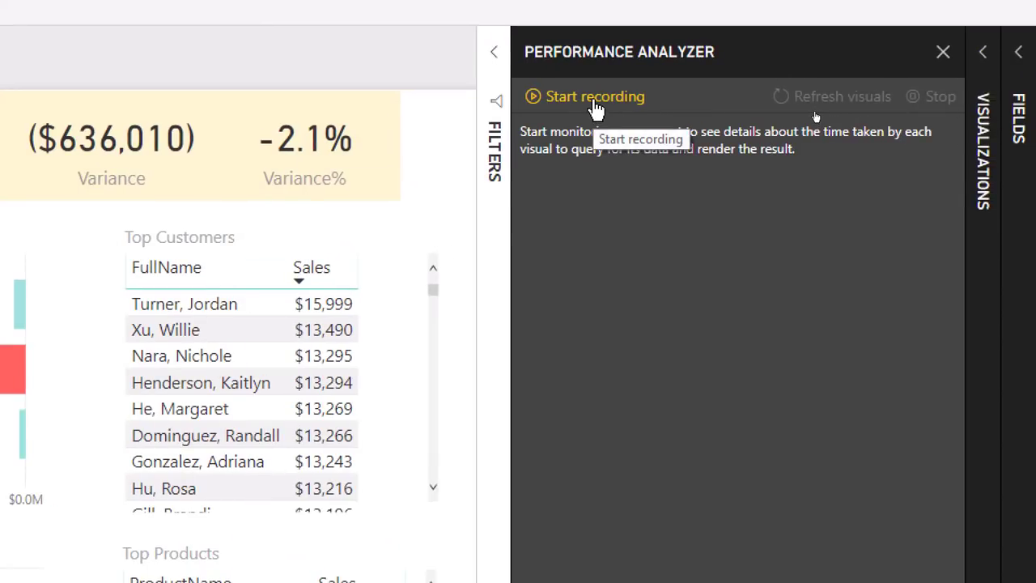
click(594, 96)
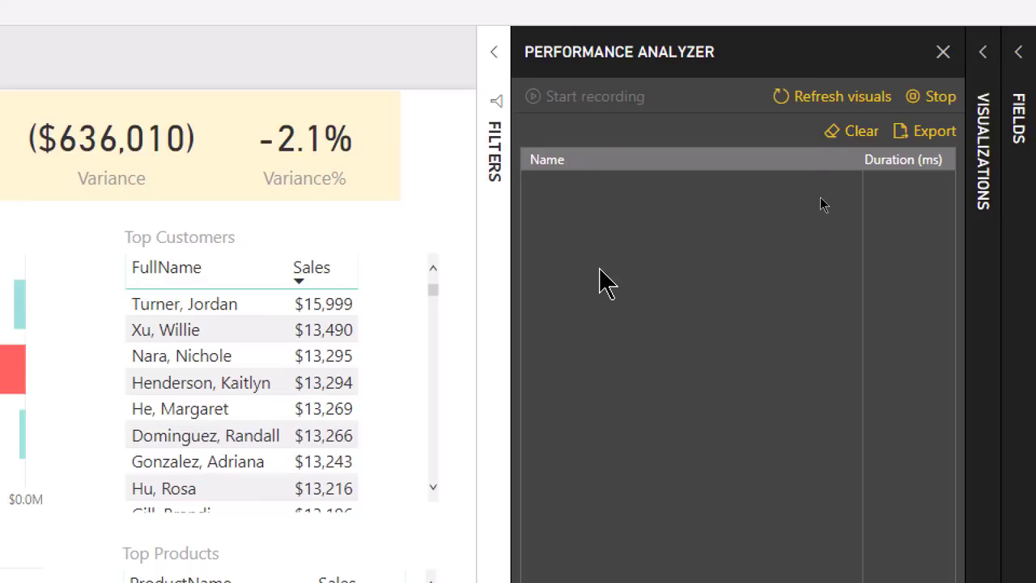
mouse_move(372, 268)
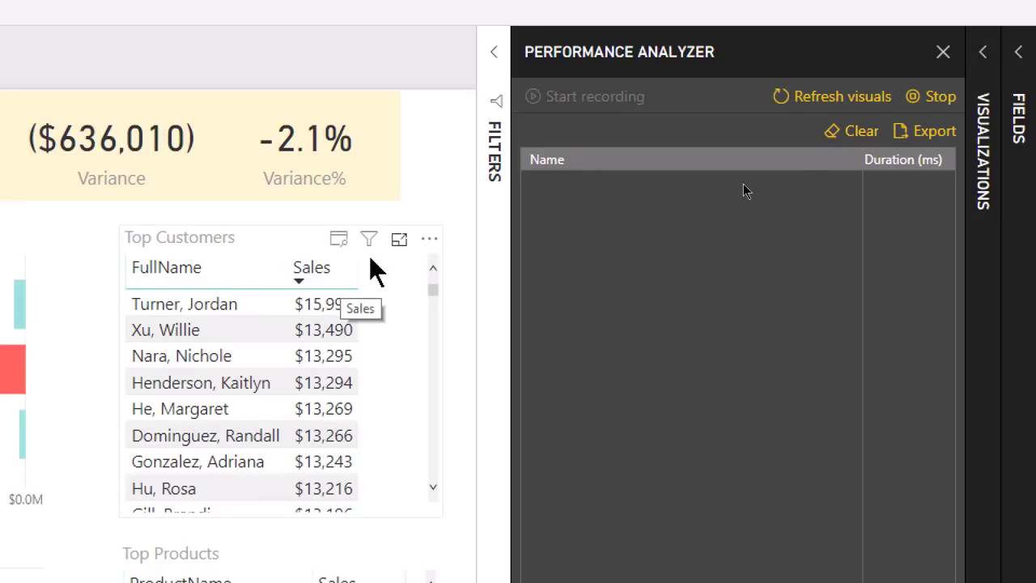
mouse_move(810, 106)
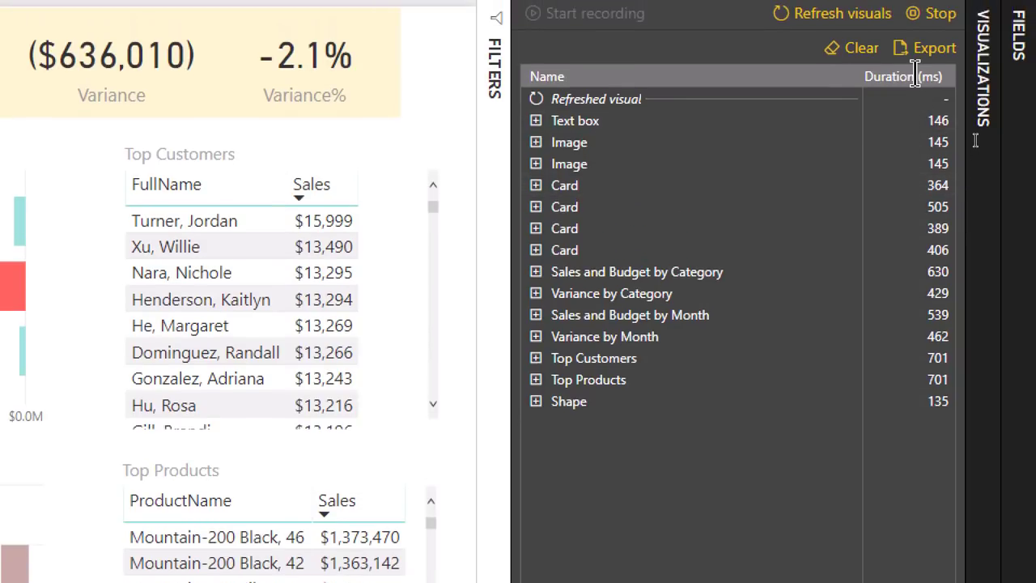
mouse_move(680, 396)
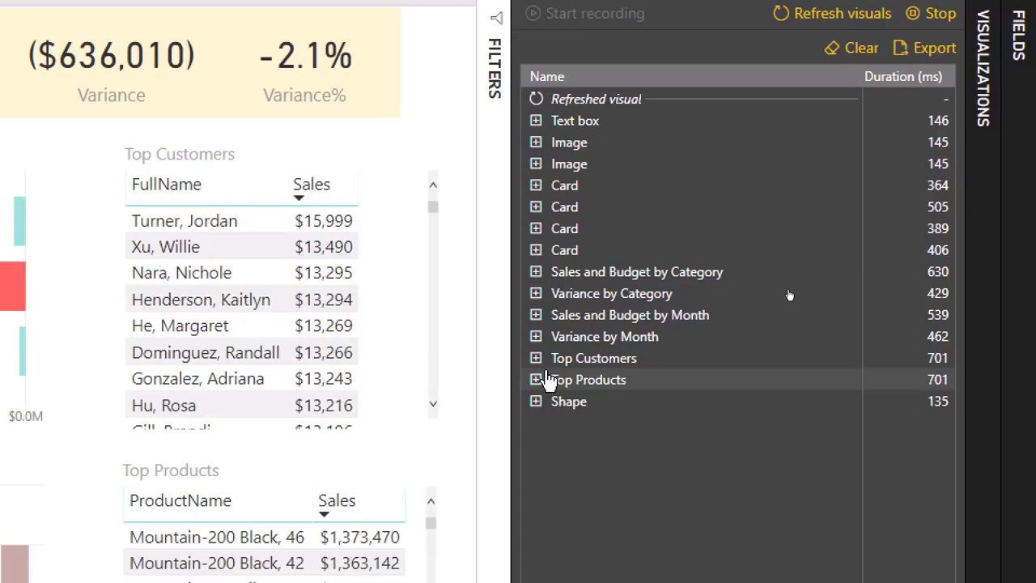
mouse_move(543, 388)
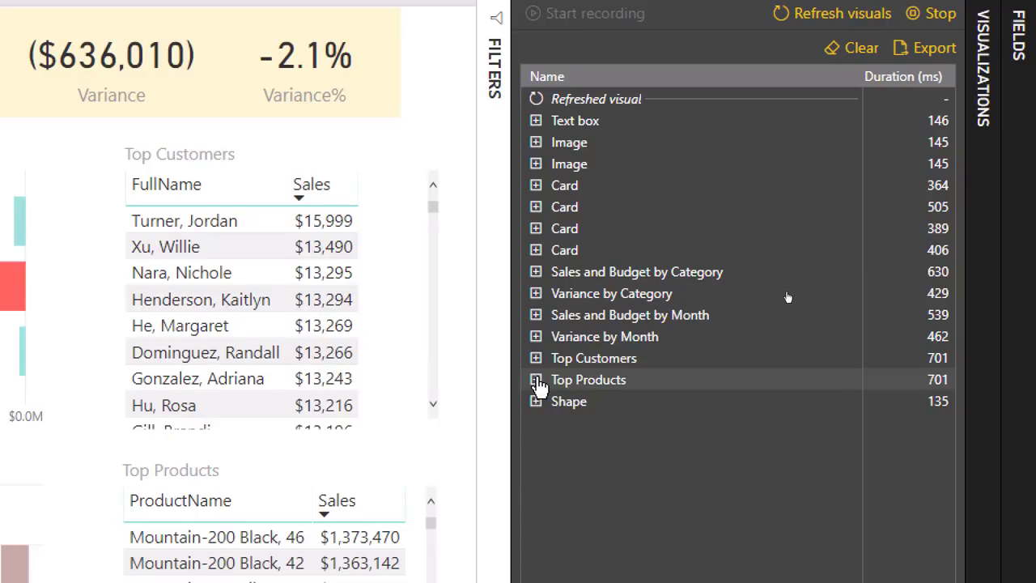
click(535, 380)
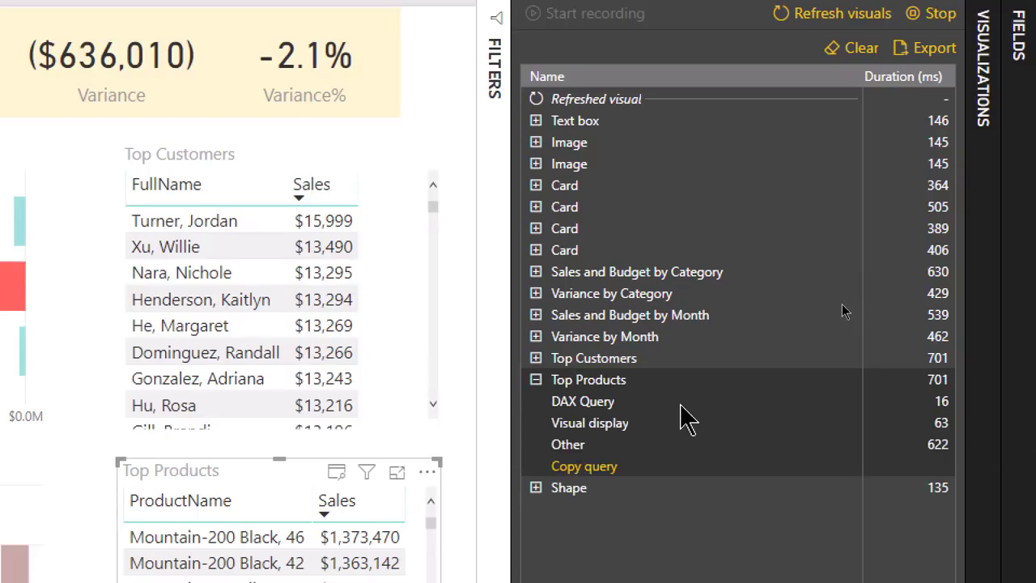
mouse_move(628, 421)
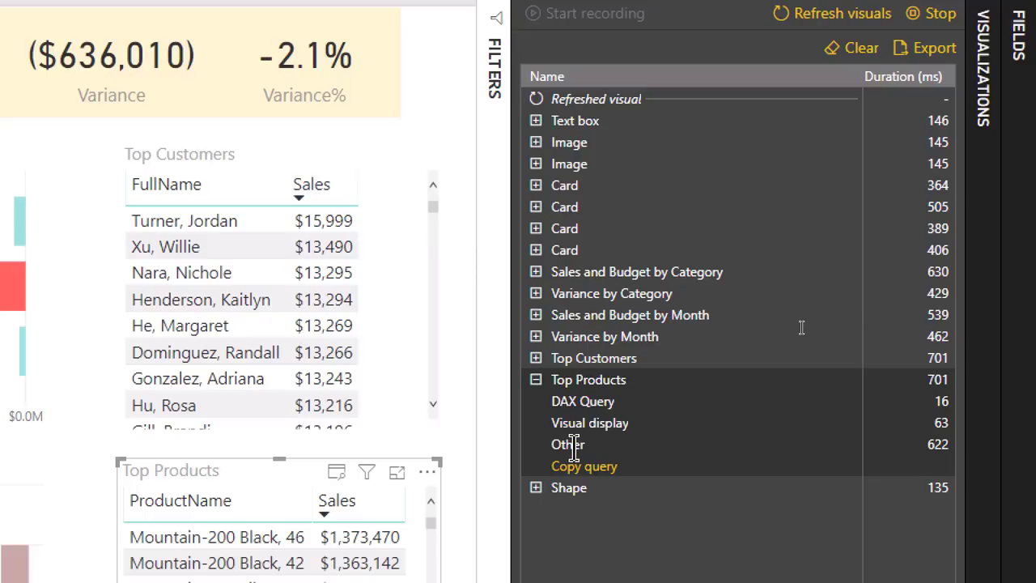
mouse_move(599, 454)
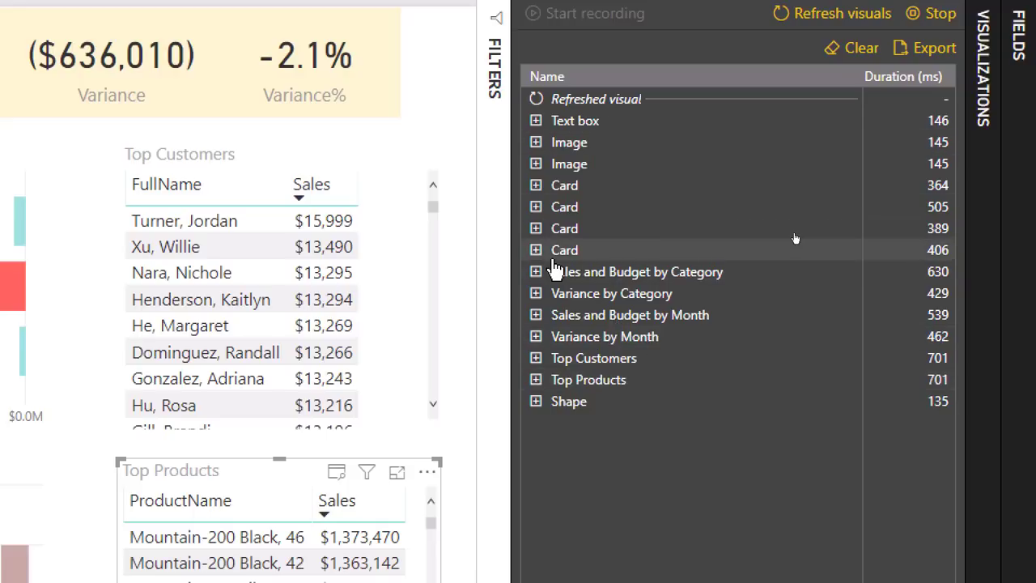
mouse_move(828, 141)
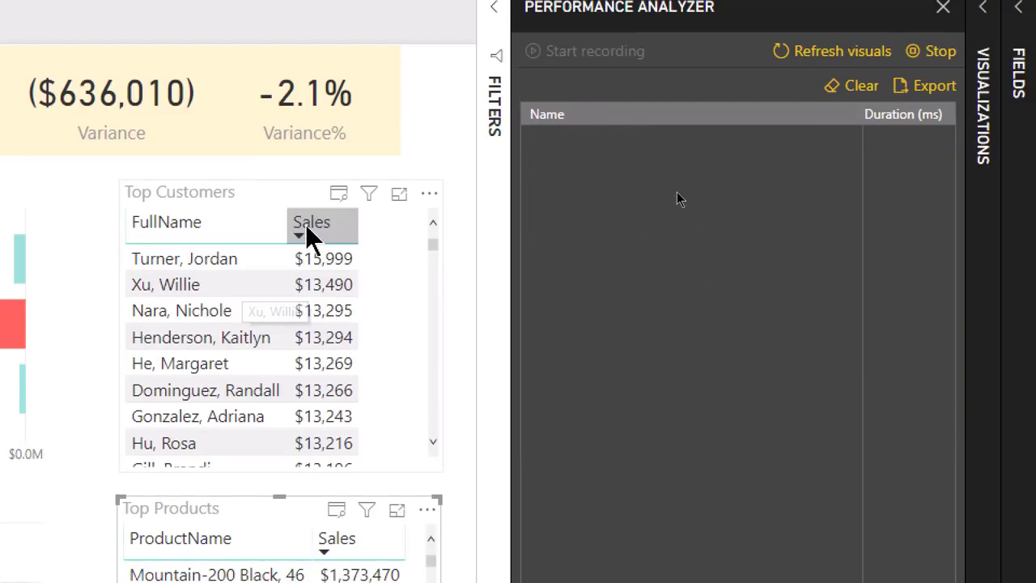
mouse_move(338, 195)
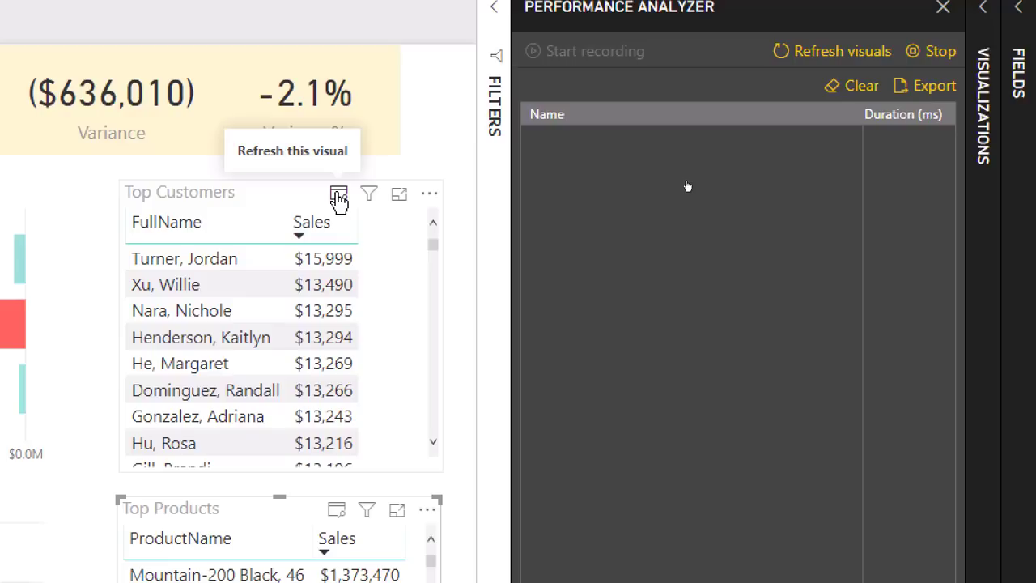
Time the Top Customers table alone (720 ms), expand its breakdown, and close the analyzer
click(339, 195)
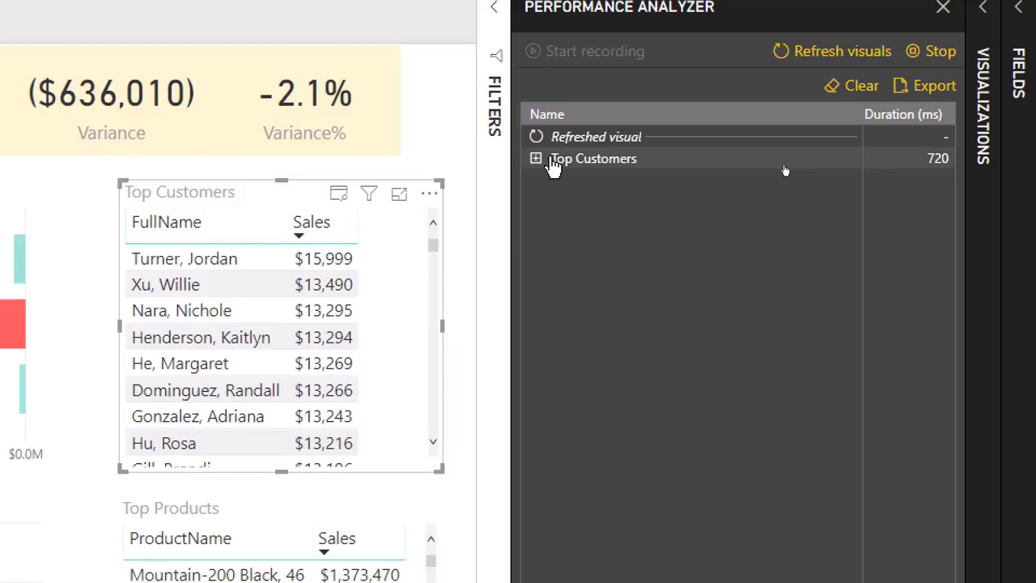
click(535, 157)
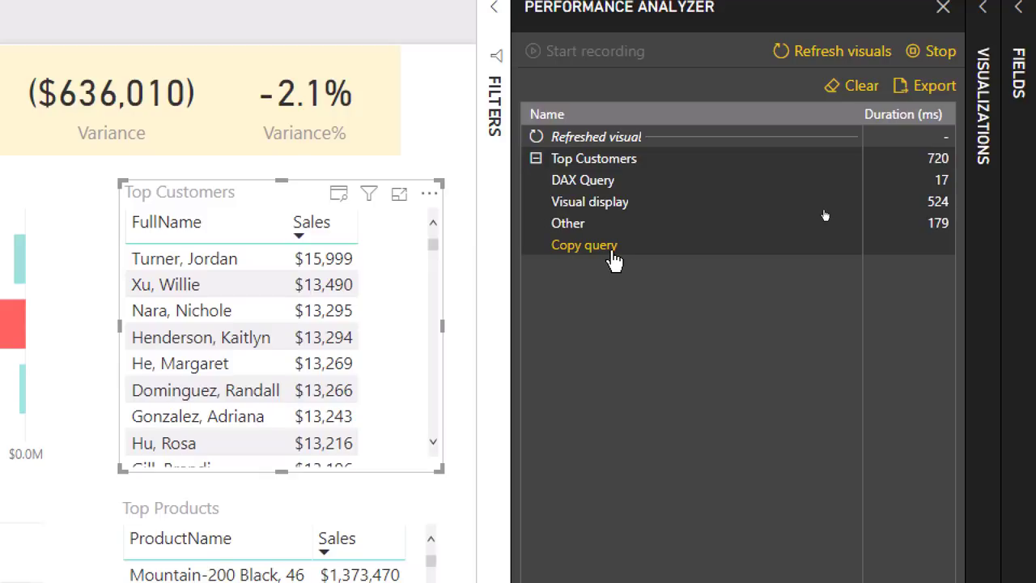
mouse_move(601, 266)
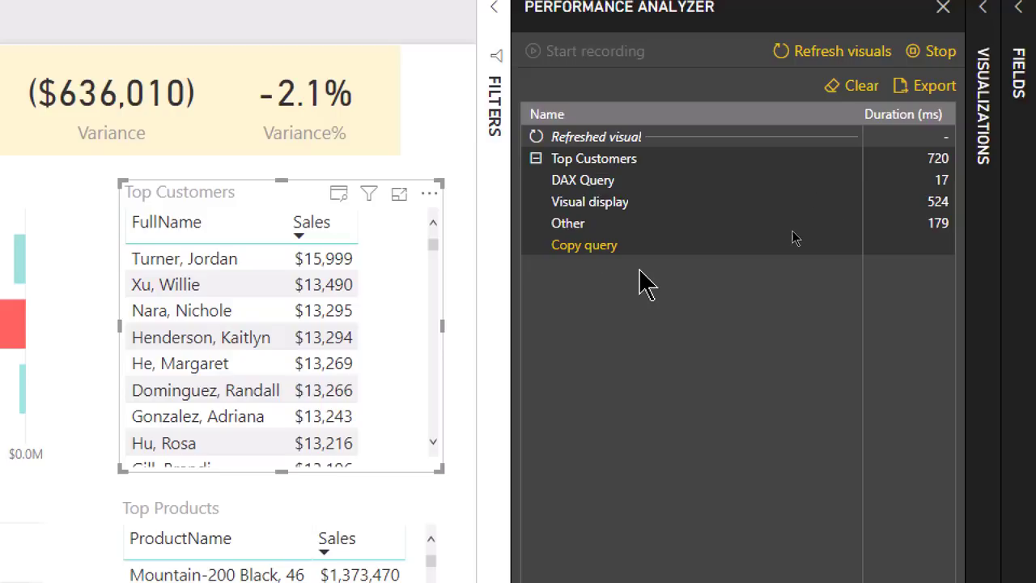
click(942, 7)
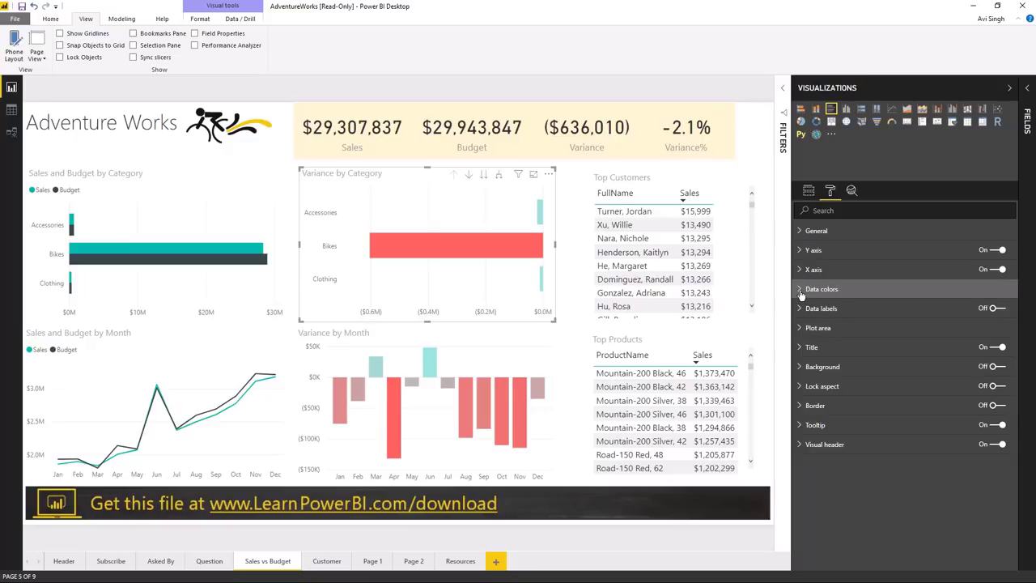
Review the Variance by Category bars' red-to-teal Variance color scale rule and cancel it
click(822, 289)
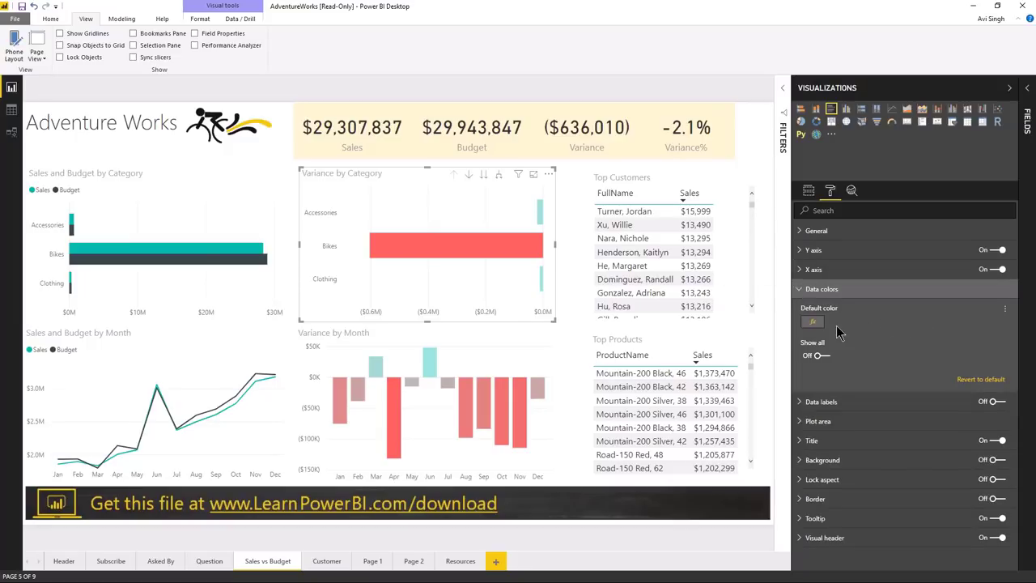
mouse_move(830, 328)
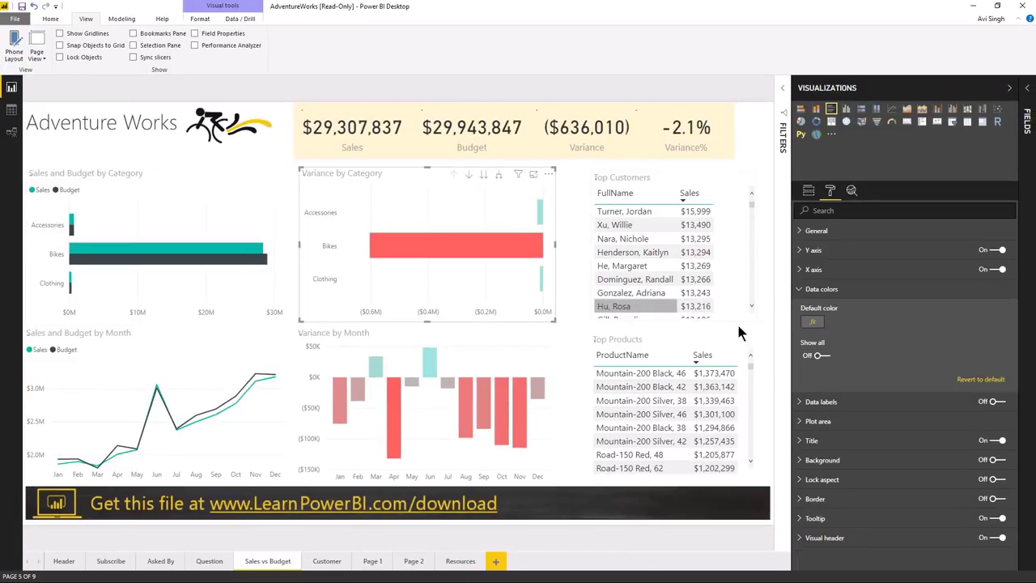
click(812, 322)
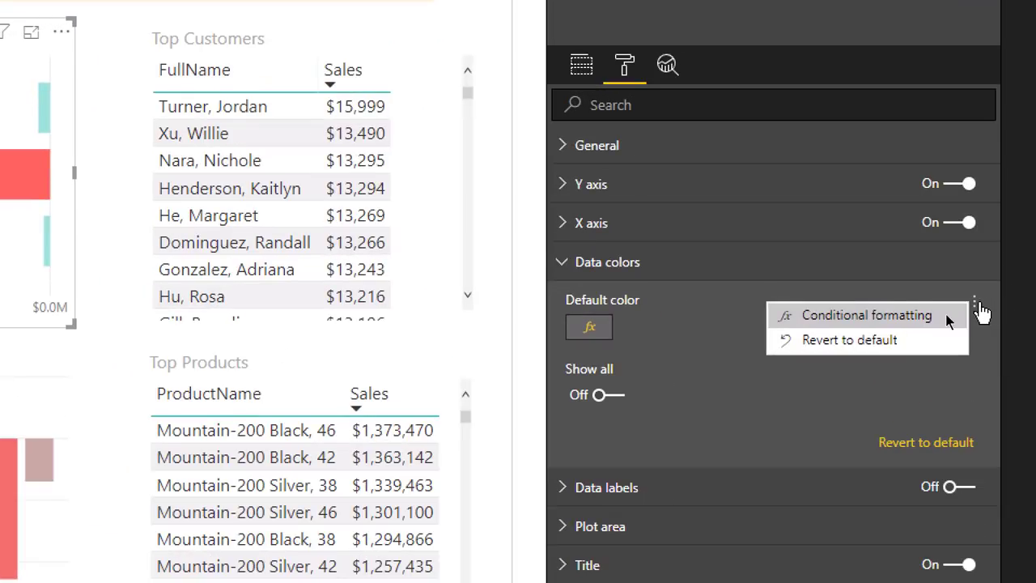
mouse_move(813, 328)
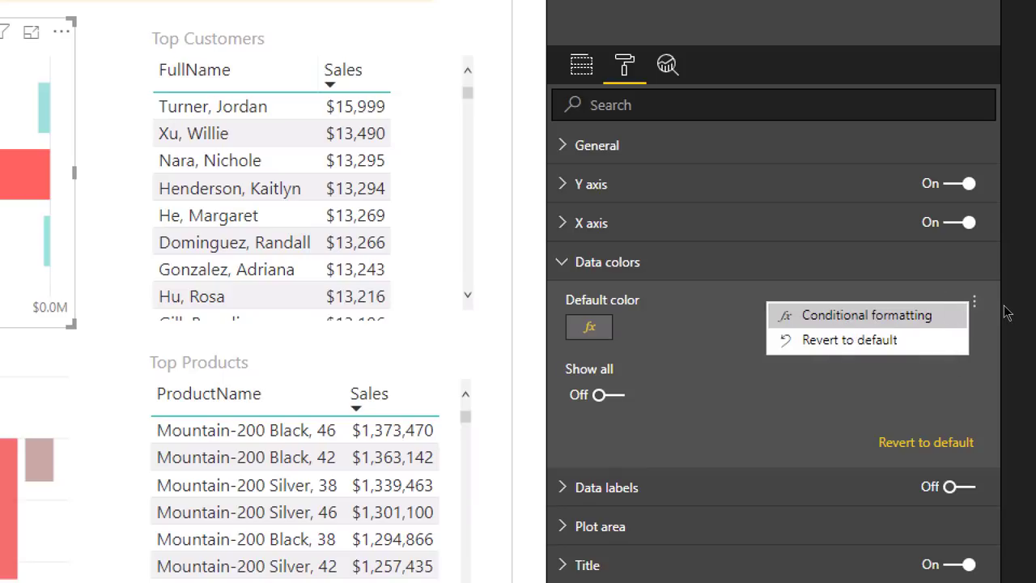
mouse_move(890, 324)
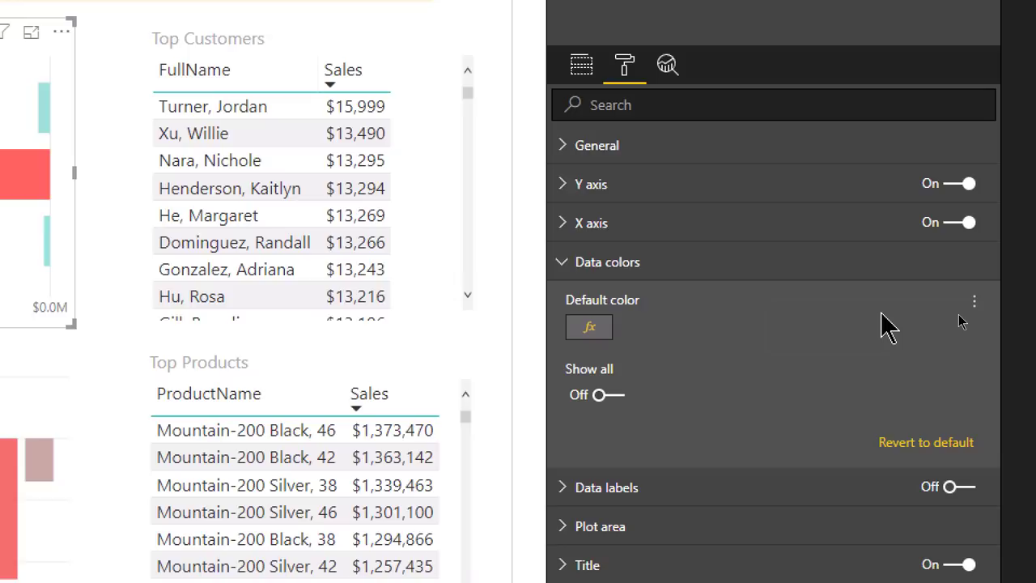
click(590, 327)
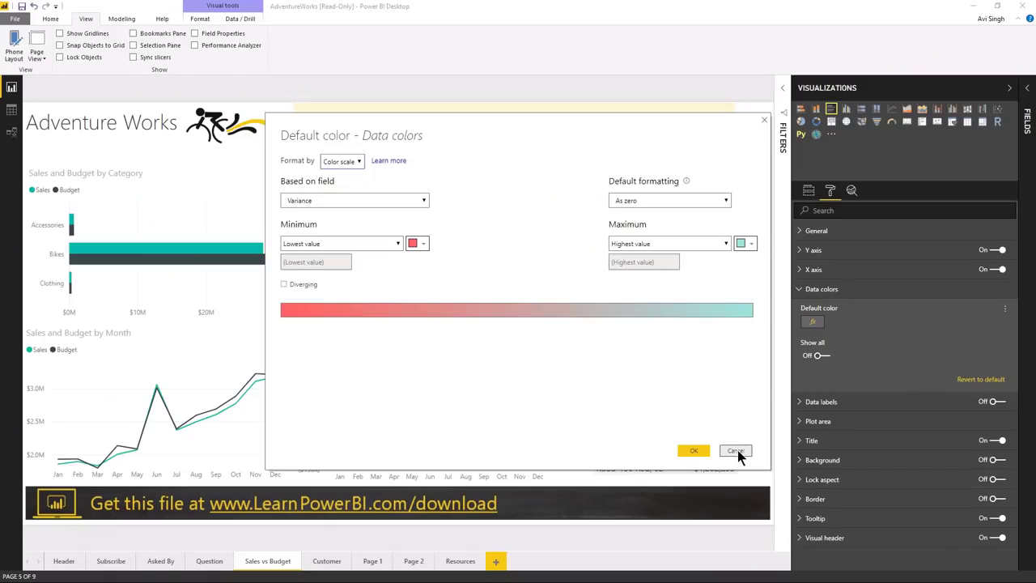
click(734, 451)
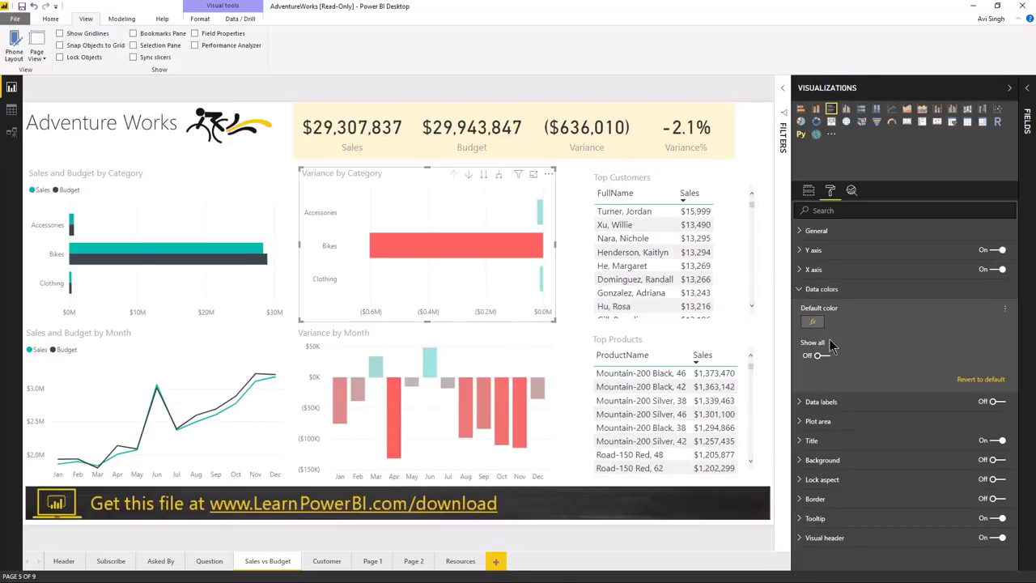
mouse_move(838, 480)
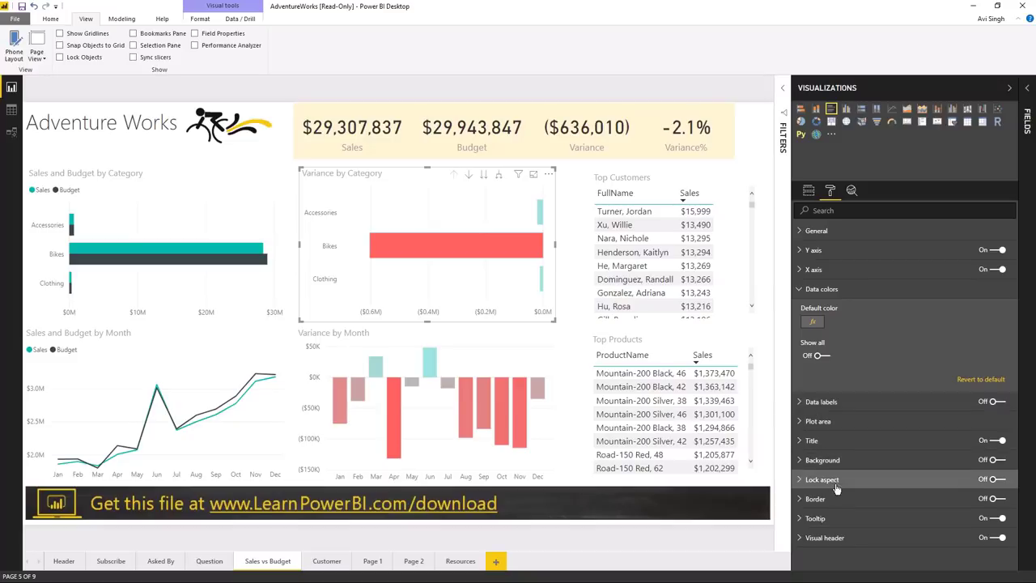
Show and dismiss the Title text conditional formatting option, then go to the Customer page
click(812, 440)
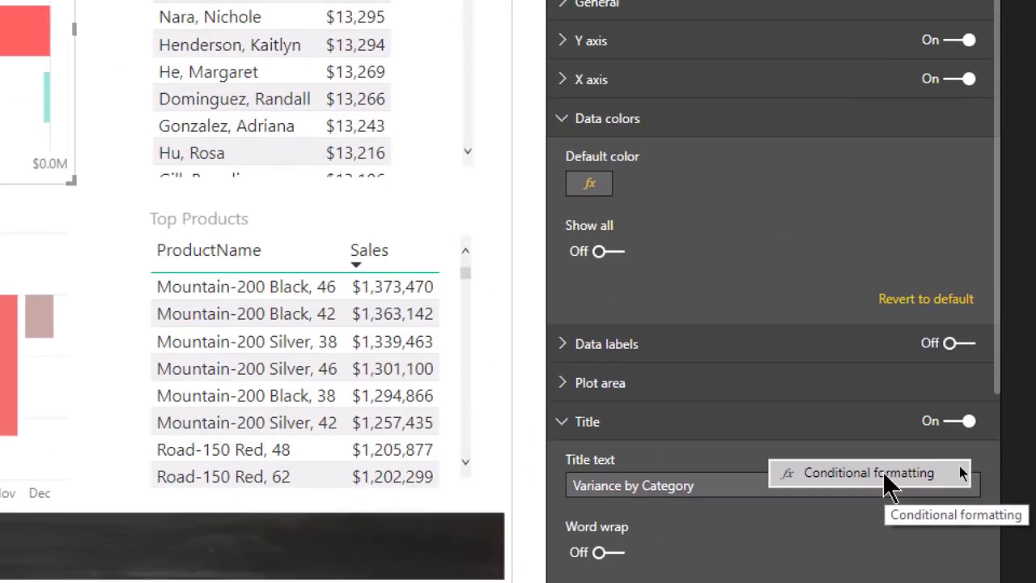
mouse_move(862, 486)
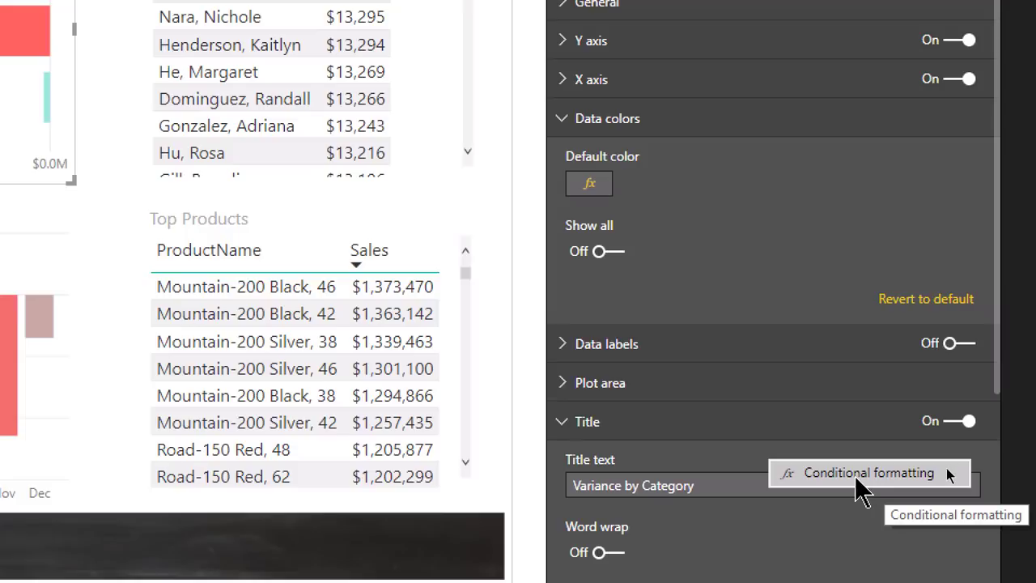
click(640, 485)
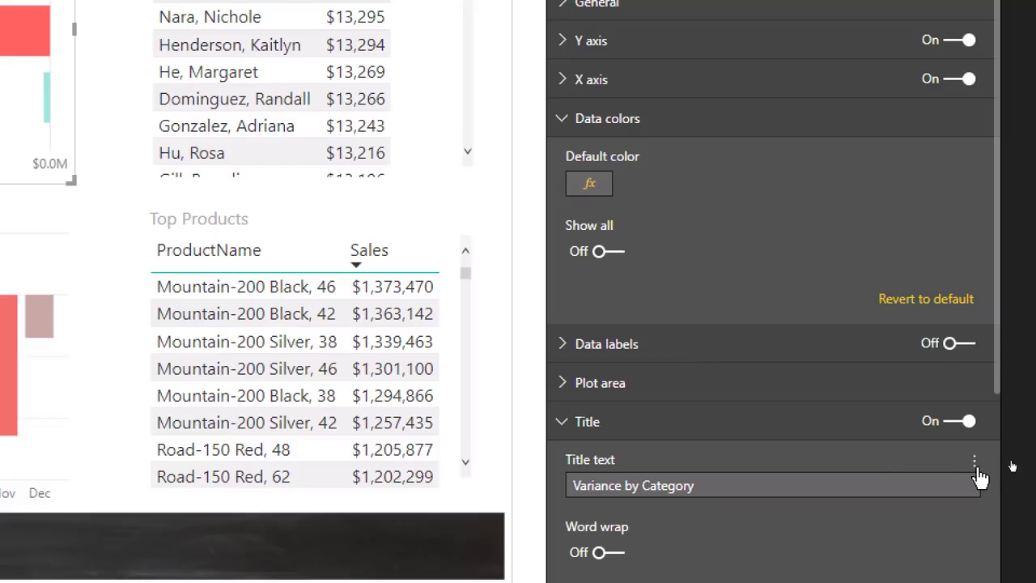
mouse_move(977, 478)
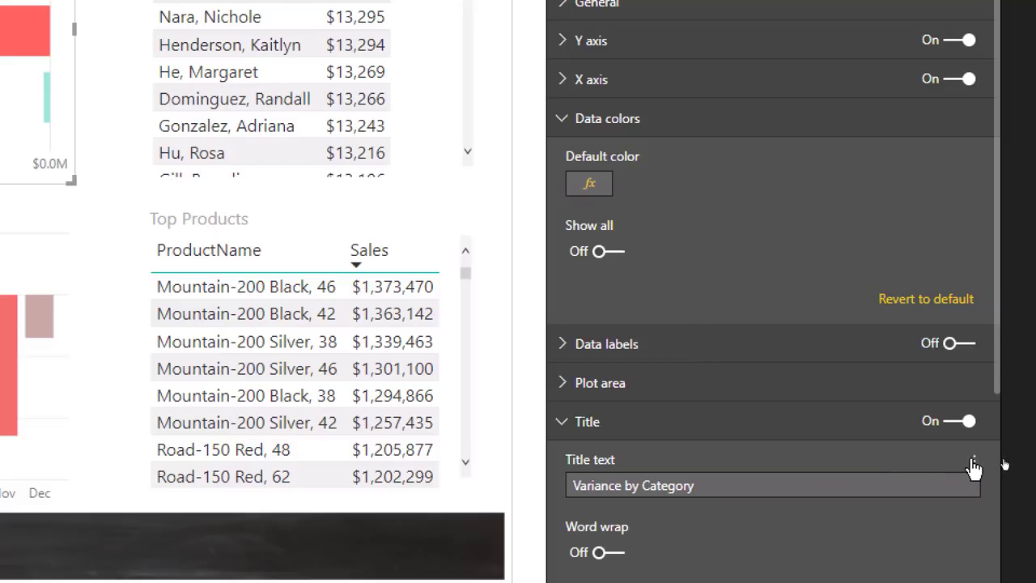
click(974, 459)
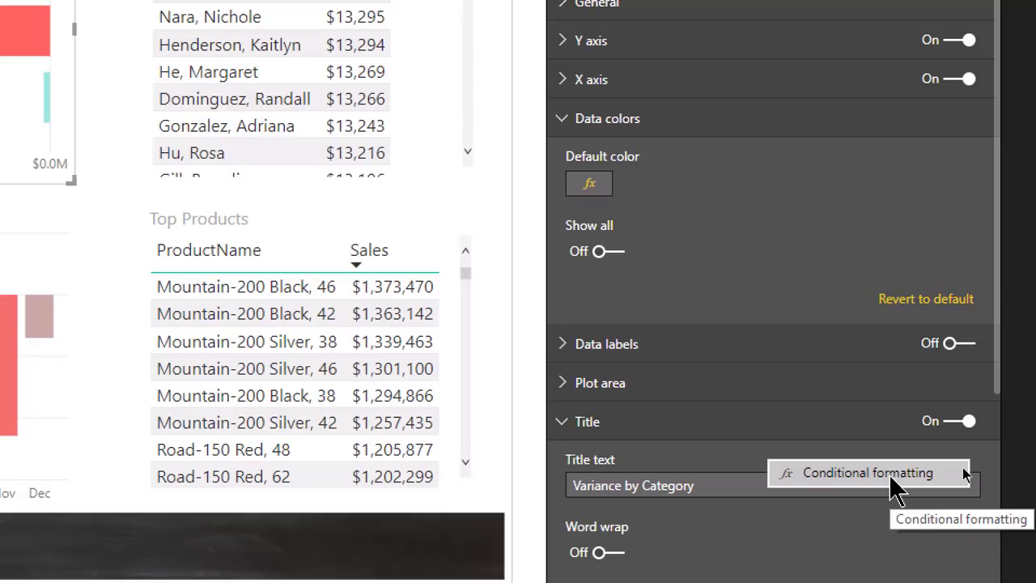
mouse_move(881, 519)
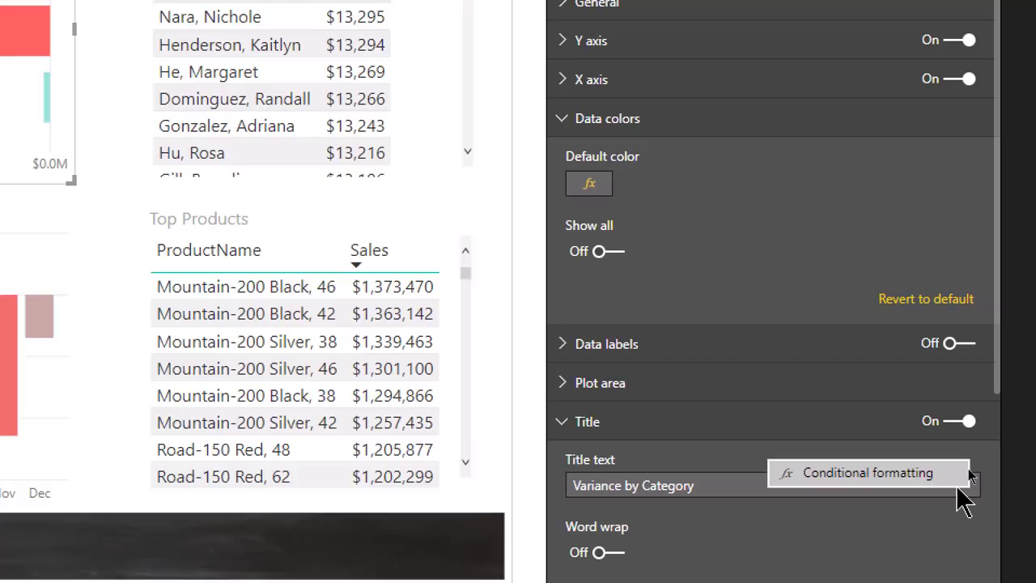
mouse_move(879, 482)
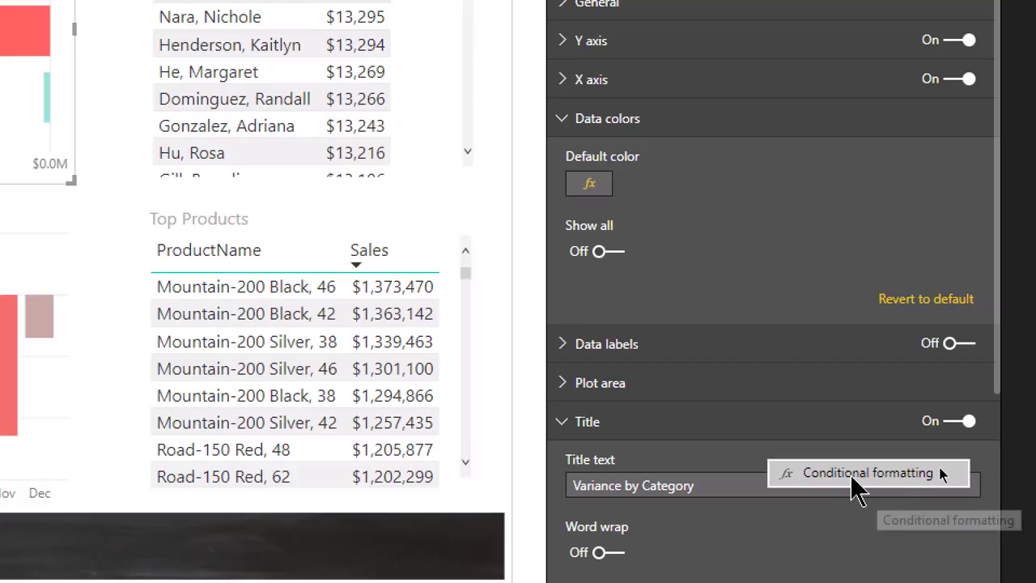
mouse_move(801, 489)
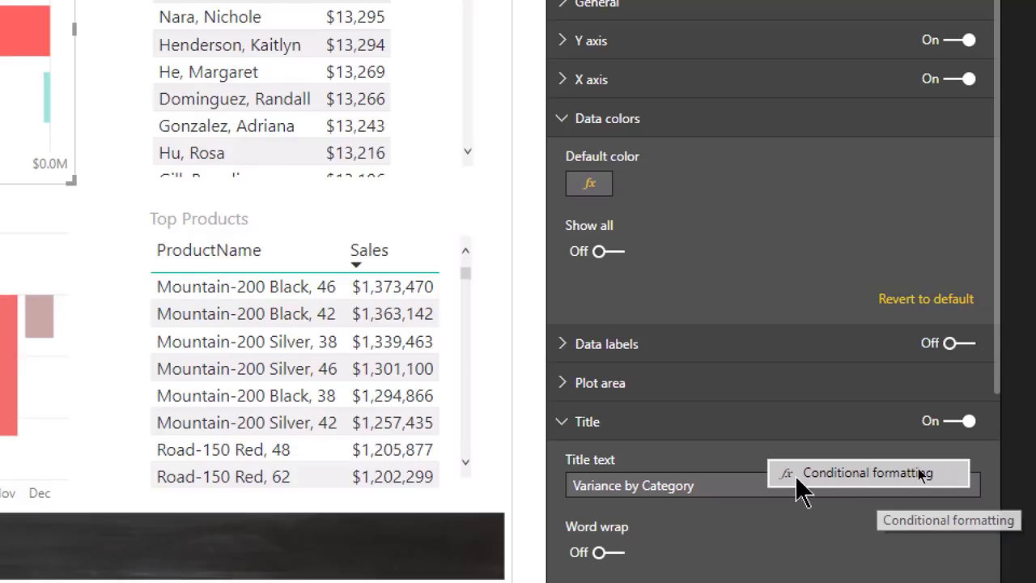
click(656, 485)
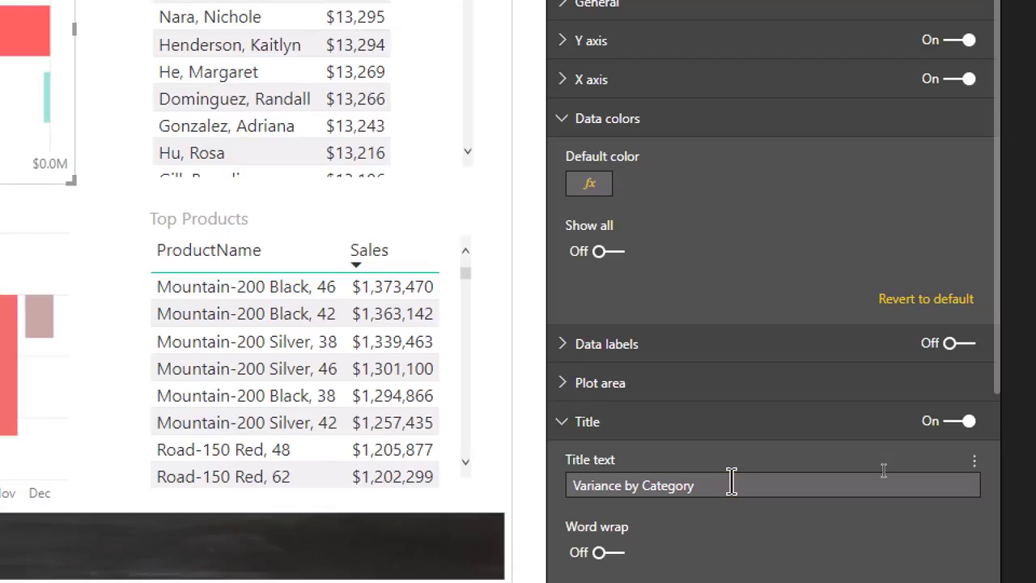
mouse_move(822, 141)
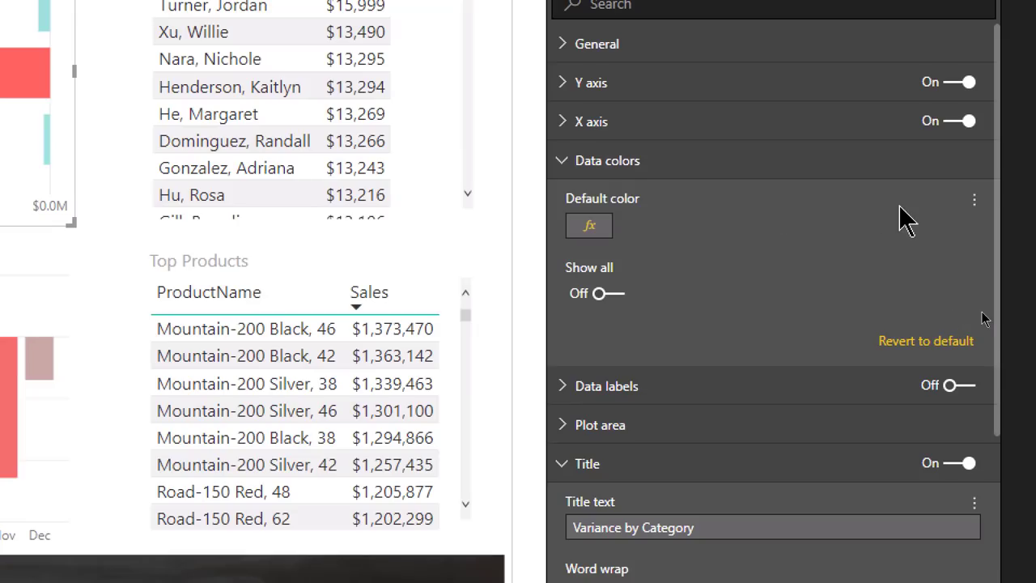
mouse_move(829, 460)
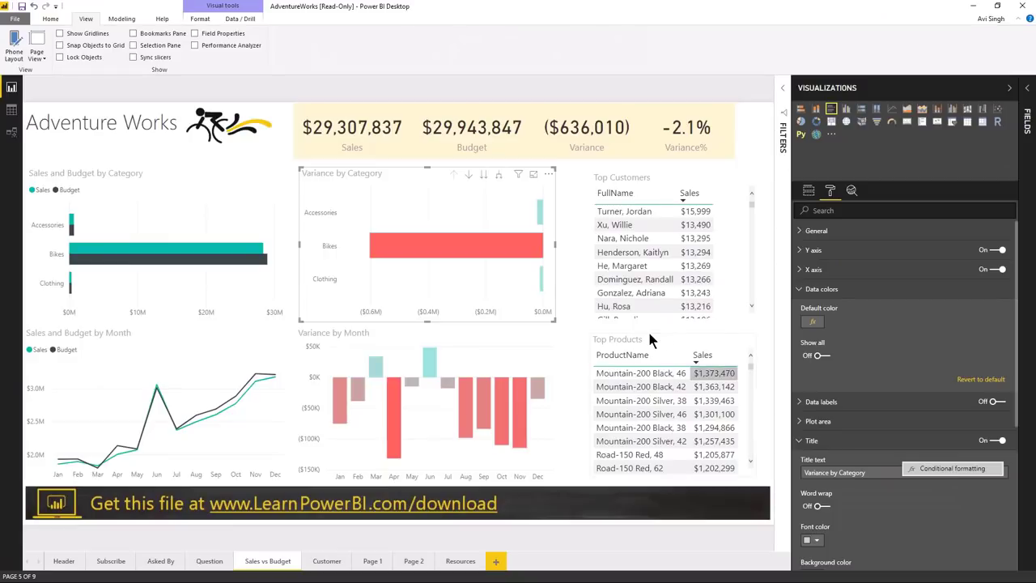
click(326, 561)
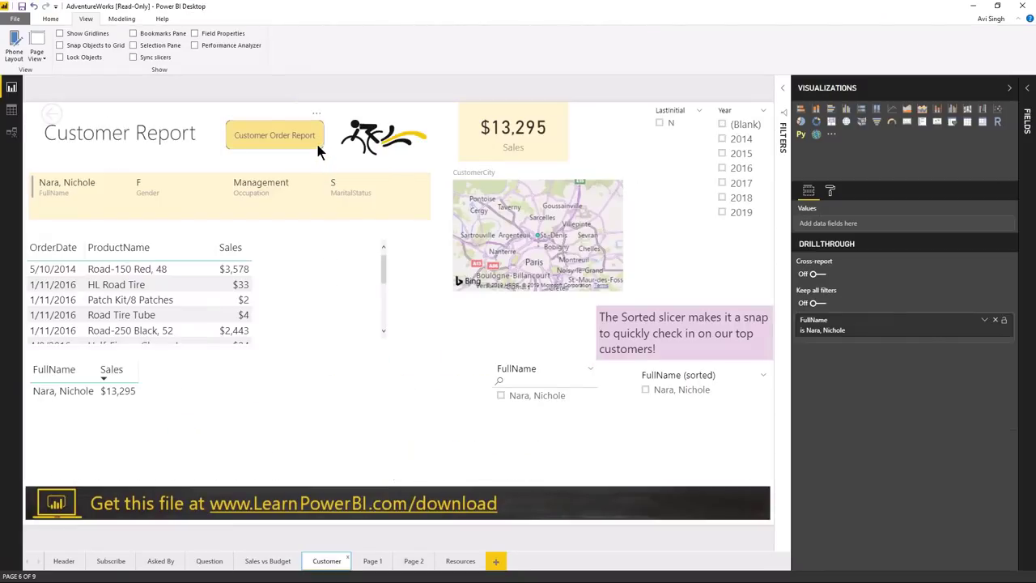
Turn on the Customer Order Report button's Web URL action and begin entering the URL
click(275, 135)
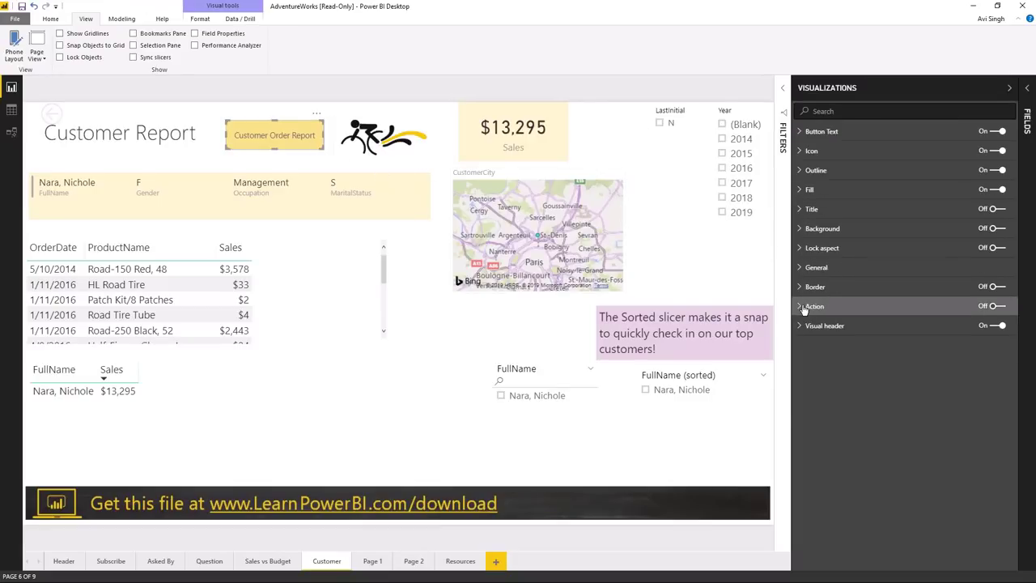
click(814, 306)
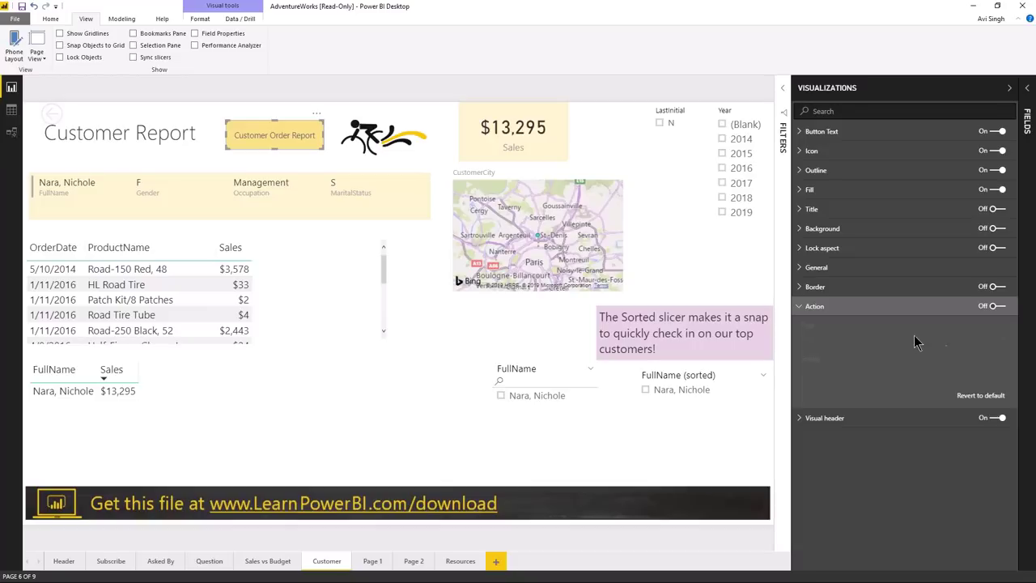
click(994, 306)
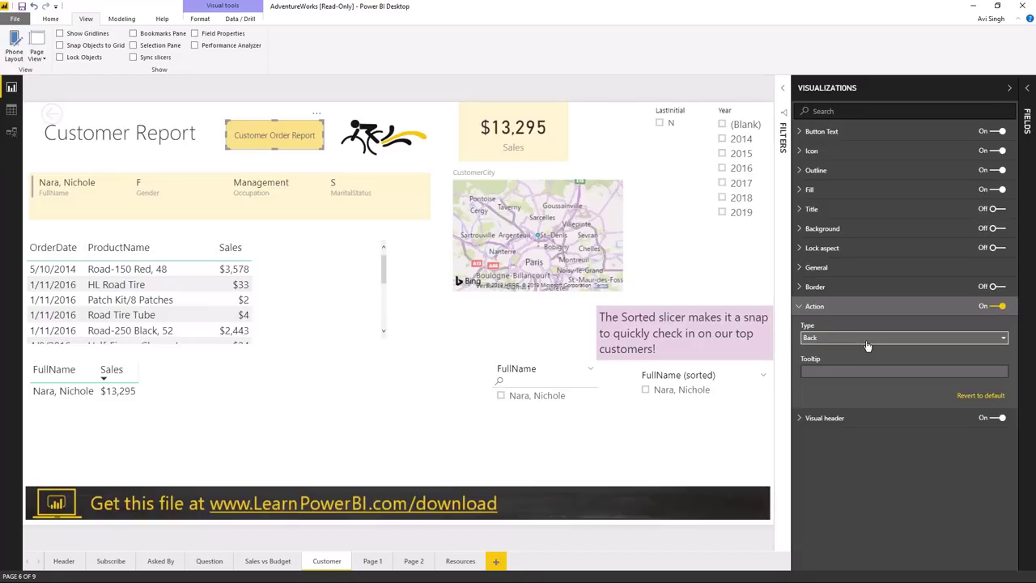
click(903, 337)
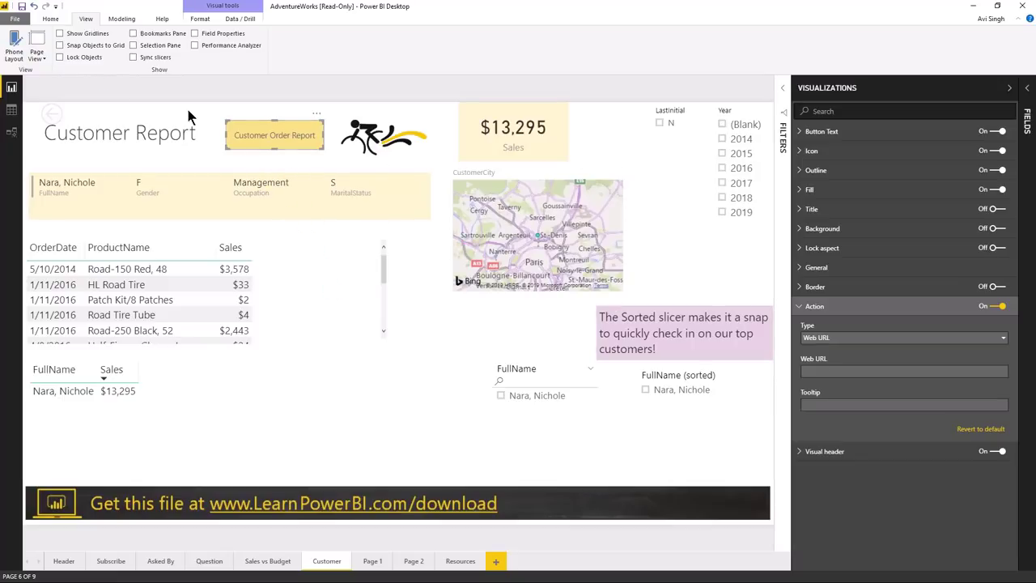
click(50, 18)
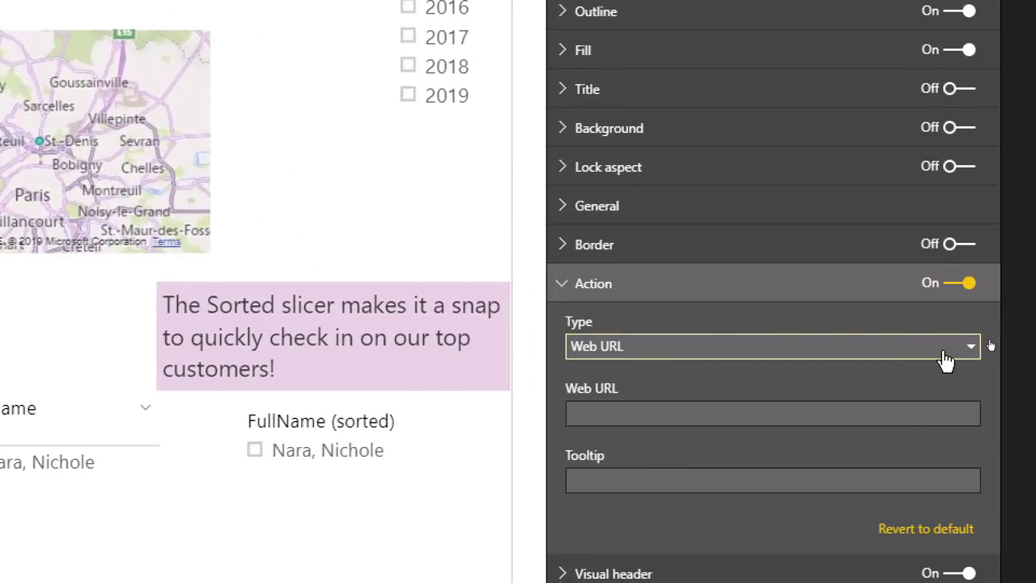
click(970, 347)
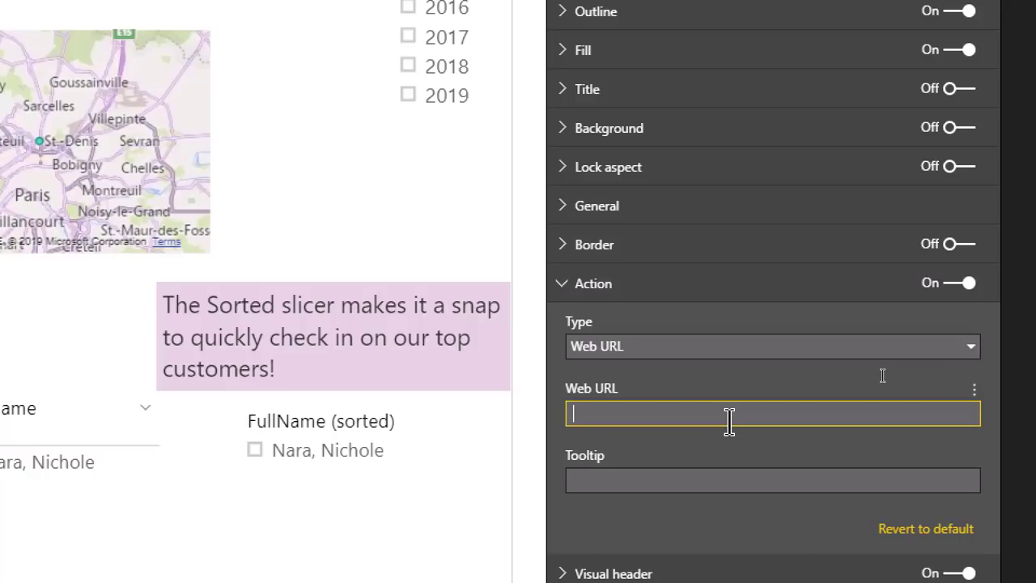
mouse_move(986, 371)
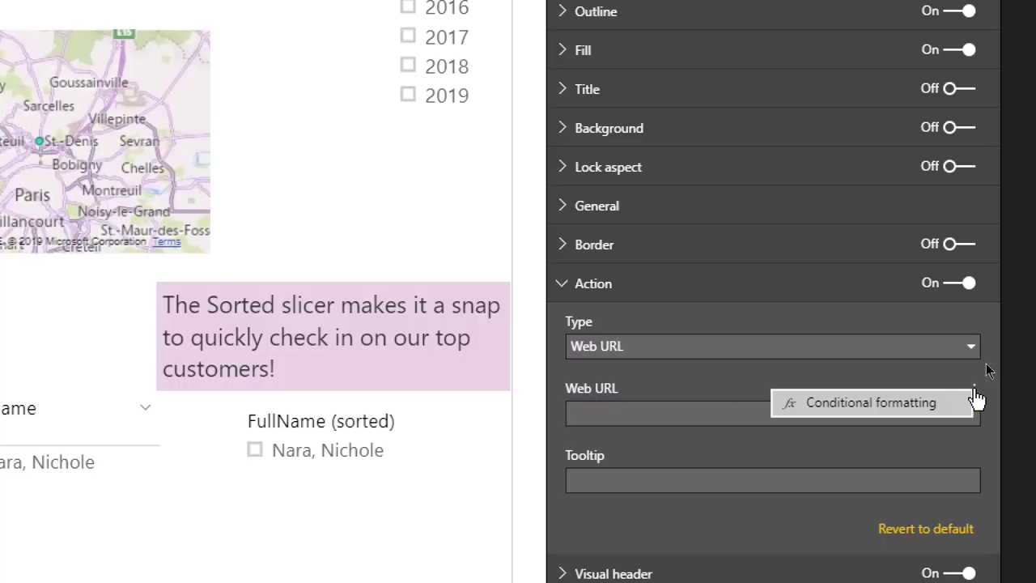
mouse_move(928, 416)
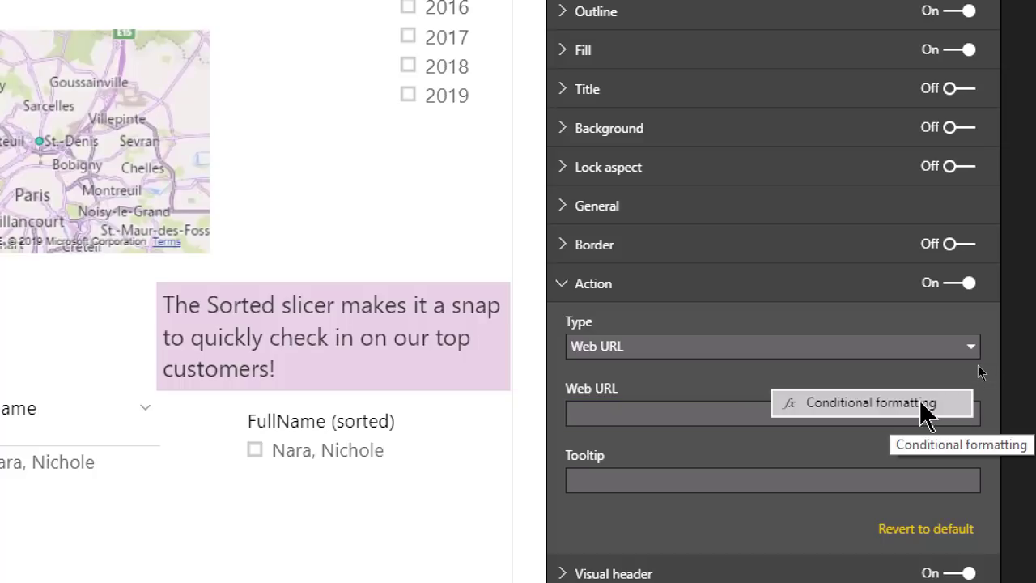